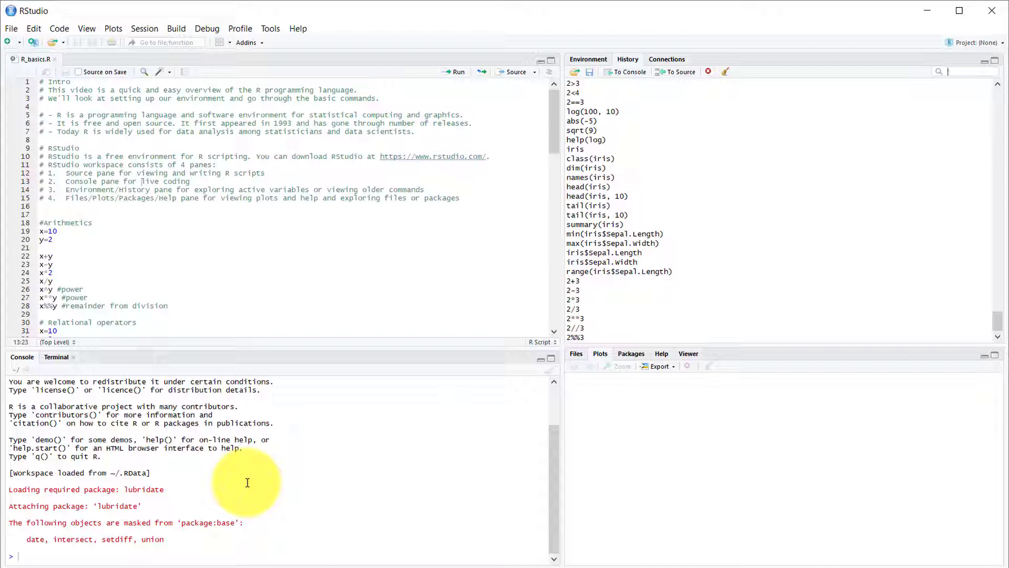
Switch the upper-right pane between Environment and History, ending on Environment
click(588, 58)
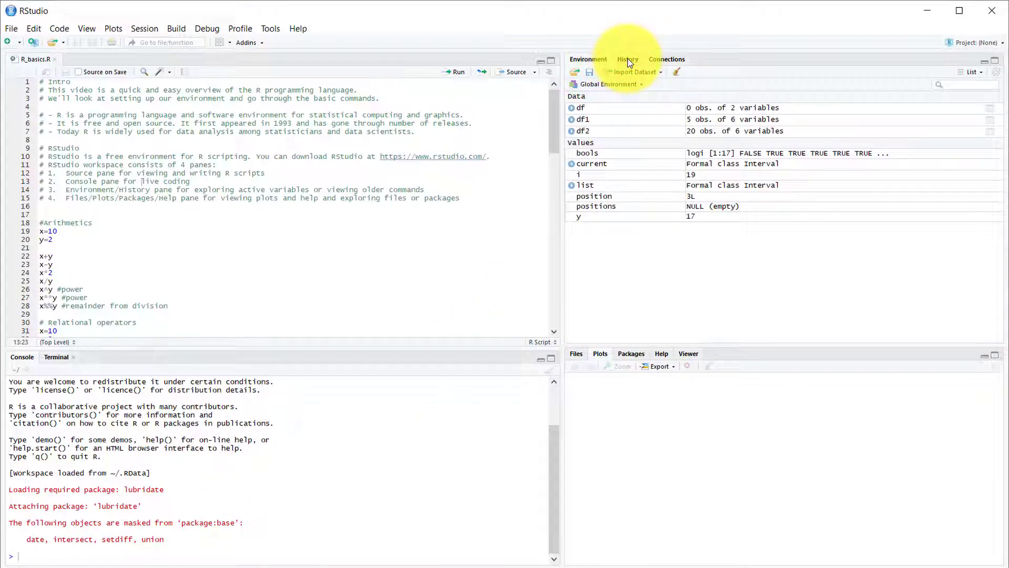
click(627, 59)
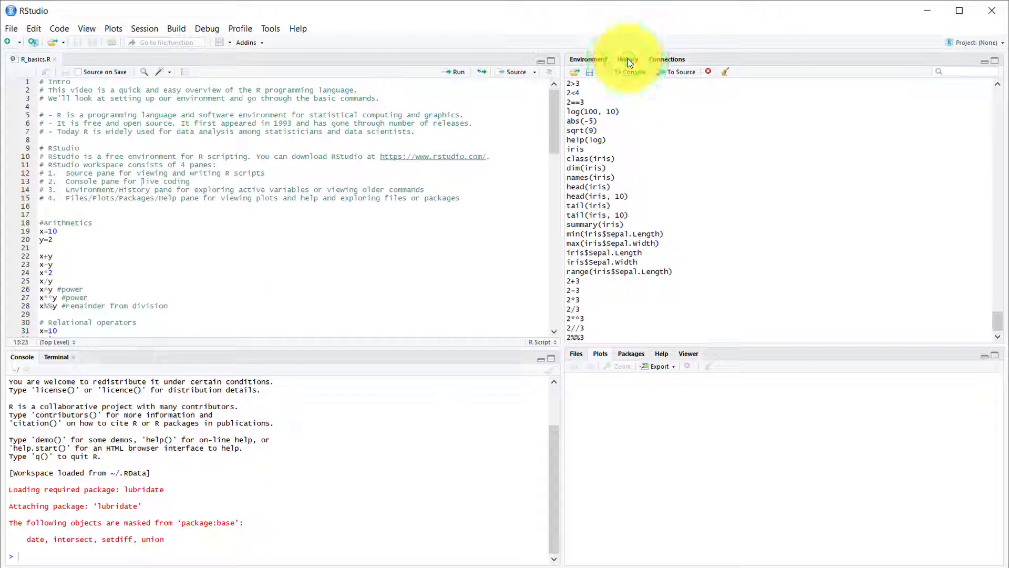
click(586, 60)
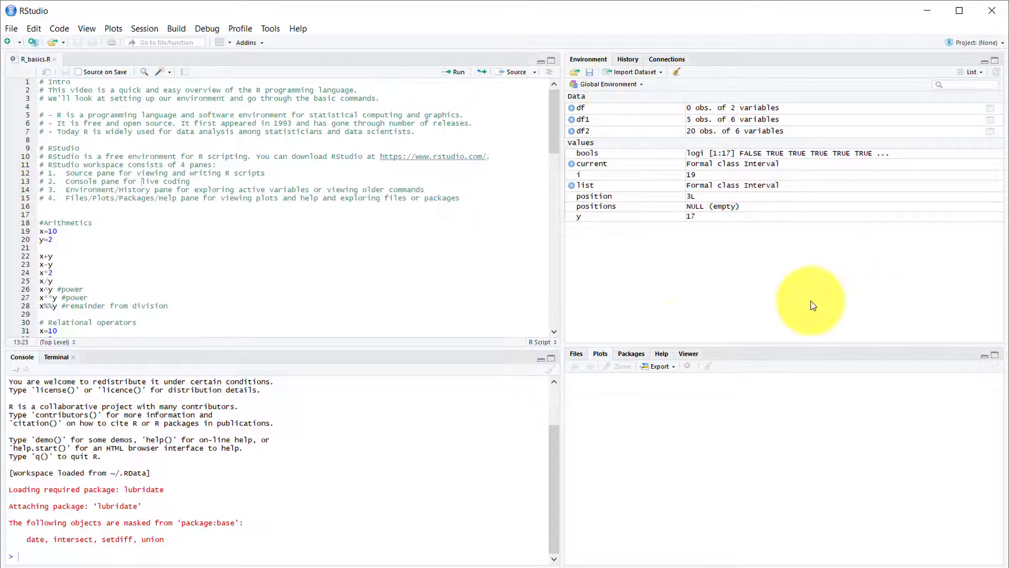
Cycle the lower-right pane through Files, Packages, Help and the empty Viewer
click(575, 353)
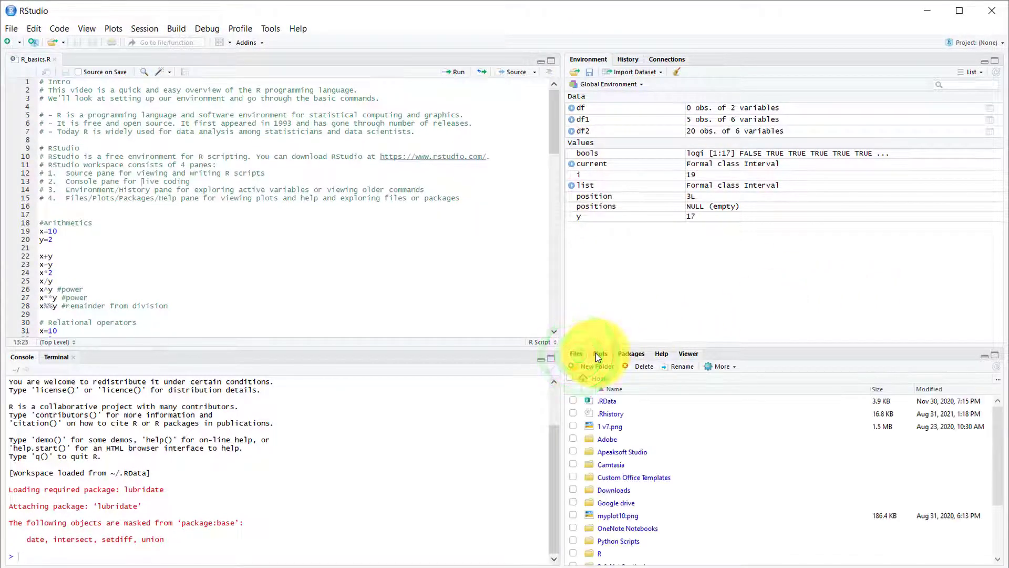
click(631, 353)
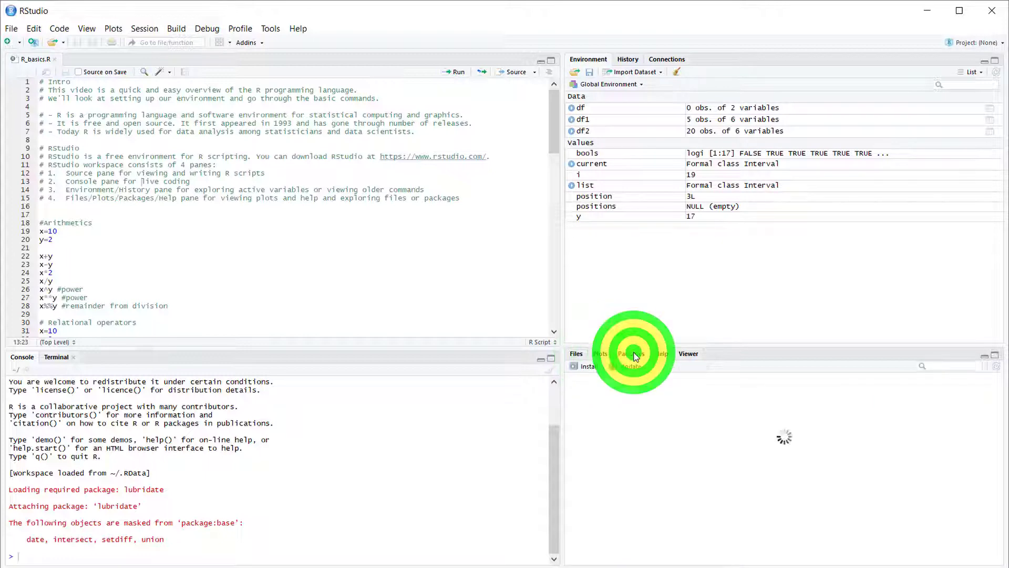
click(627, 353)
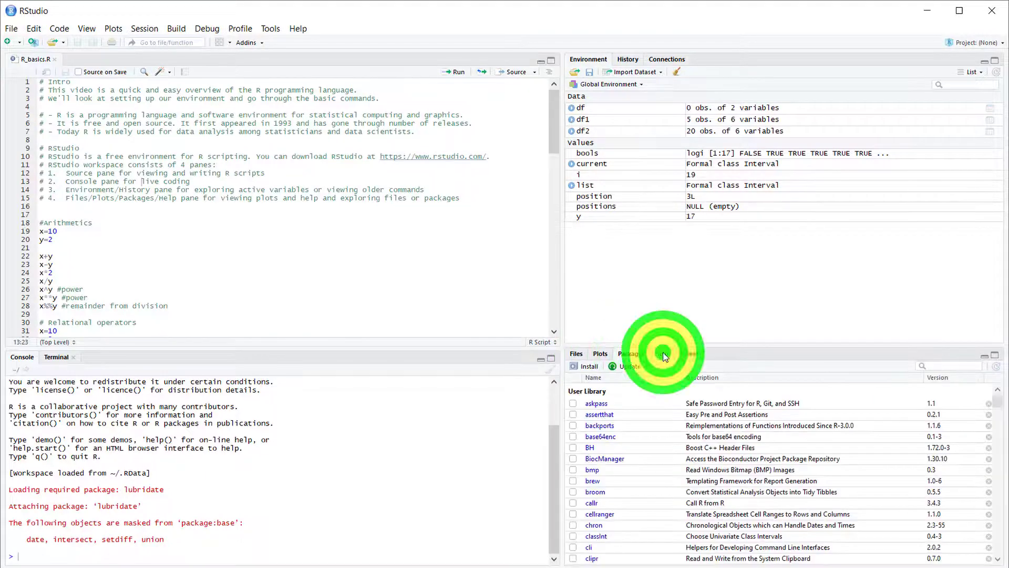
click(662, 353)
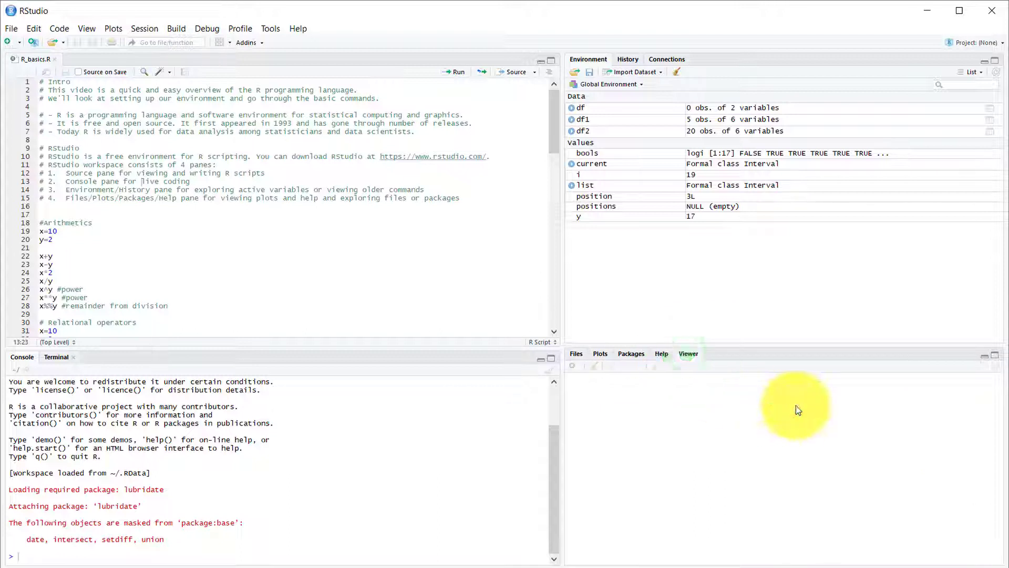
mouse_move(792, 487)
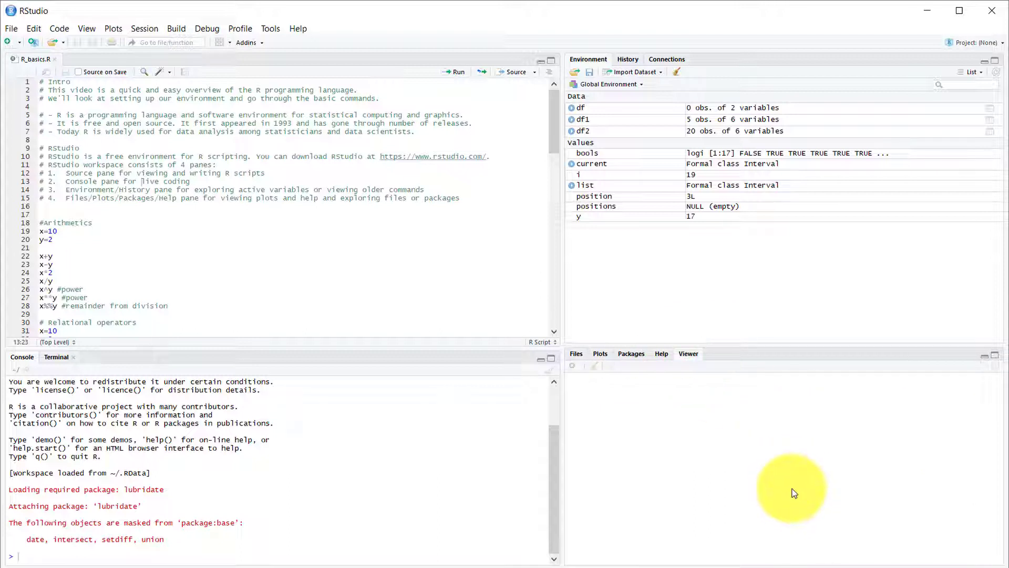
mouse_move(794, 460)
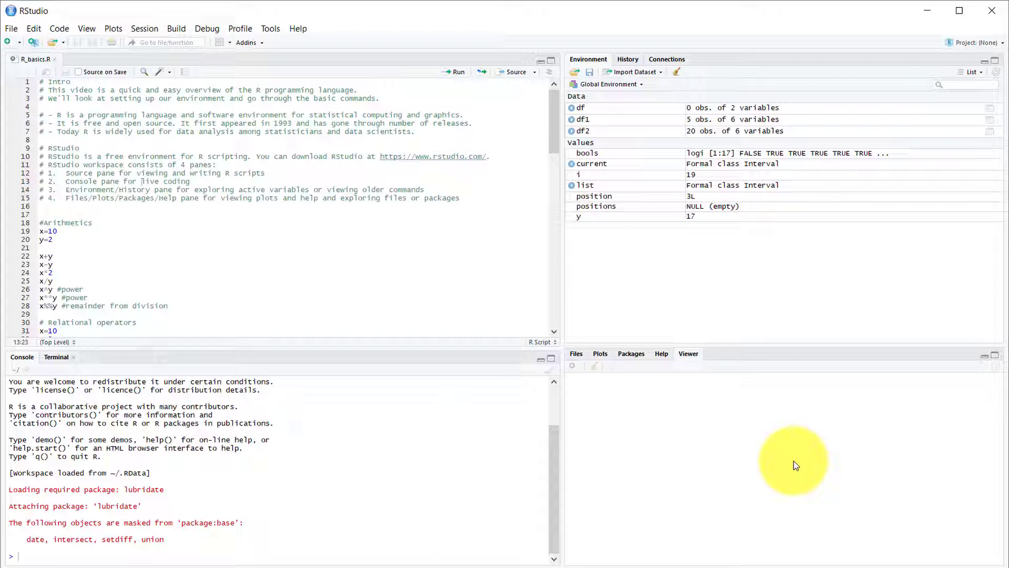
mouse_move(750, 448)
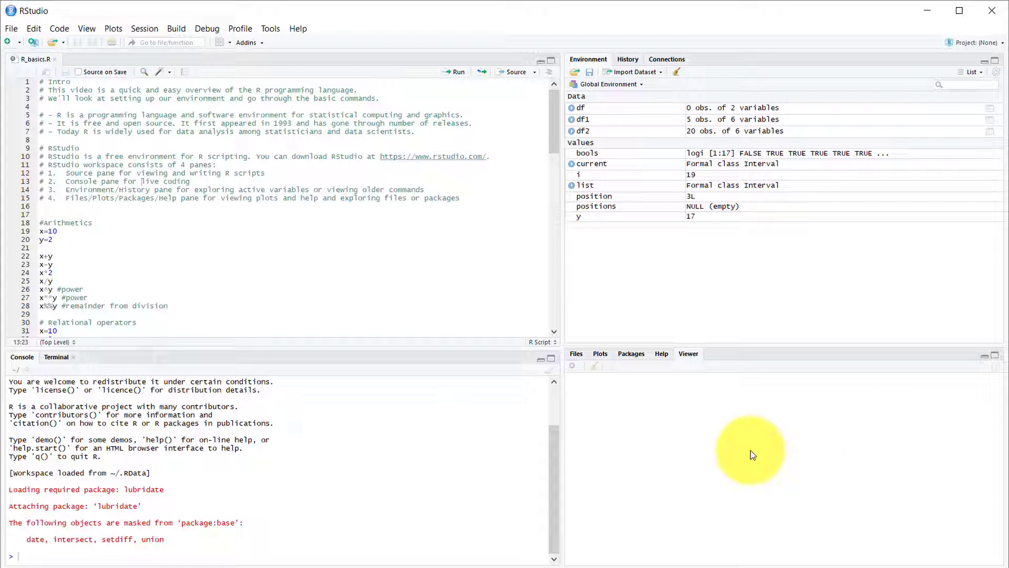
mouse_move(132, 246)
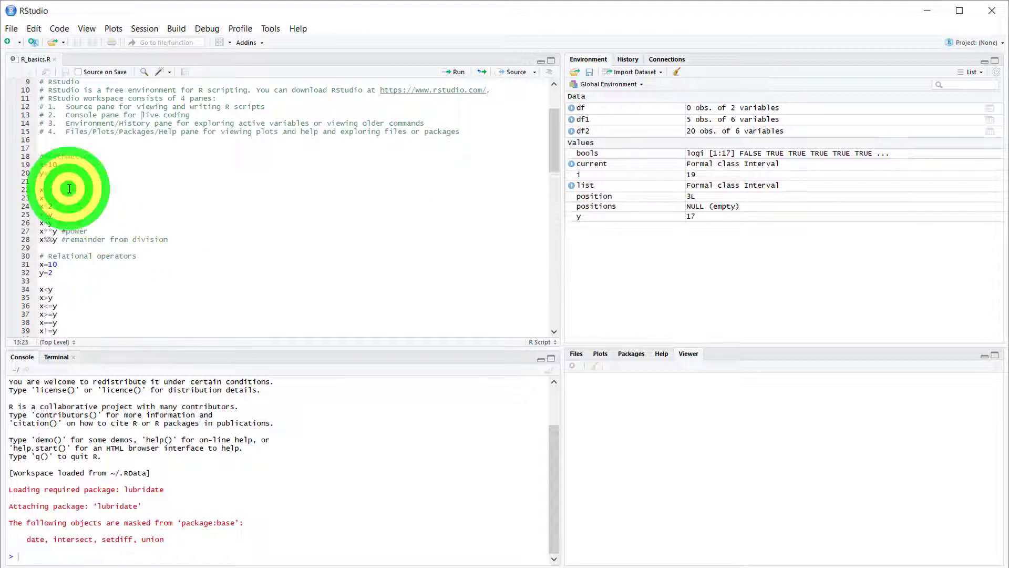
Evaluate the script's arithmetic examples 10+2 and 10-2 in the console
click(52, 189)
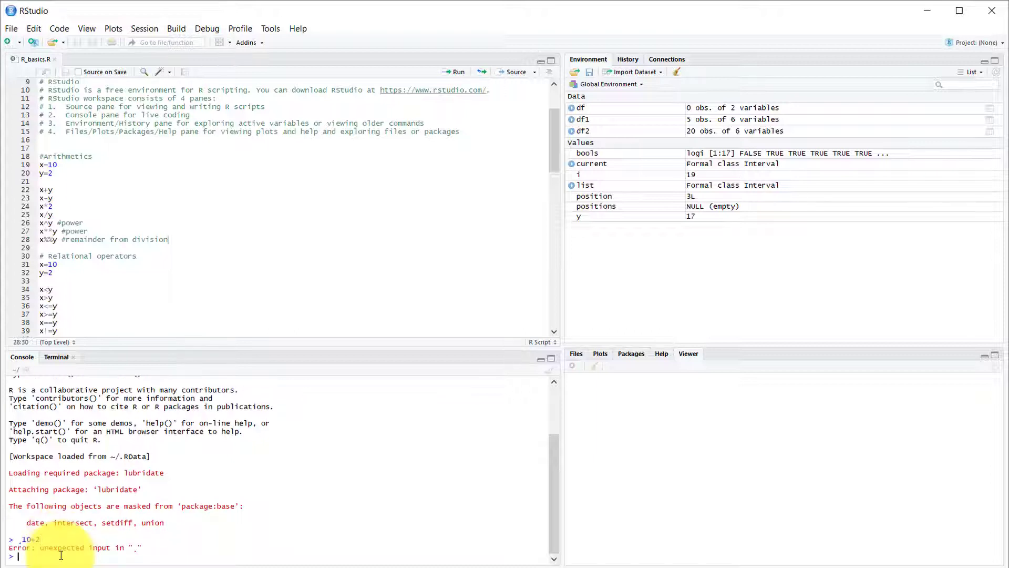
text(10+2)
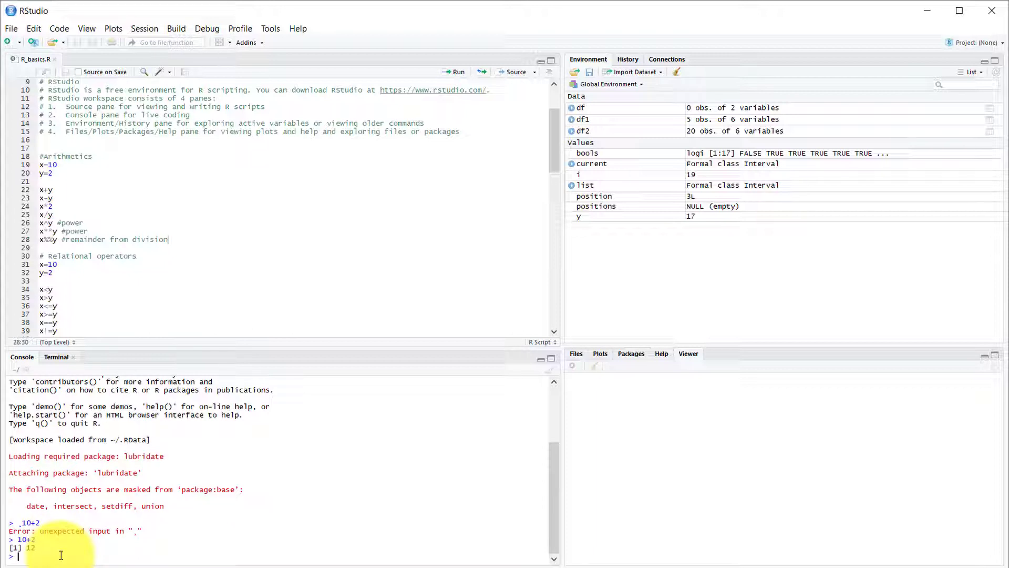
text(10-2)
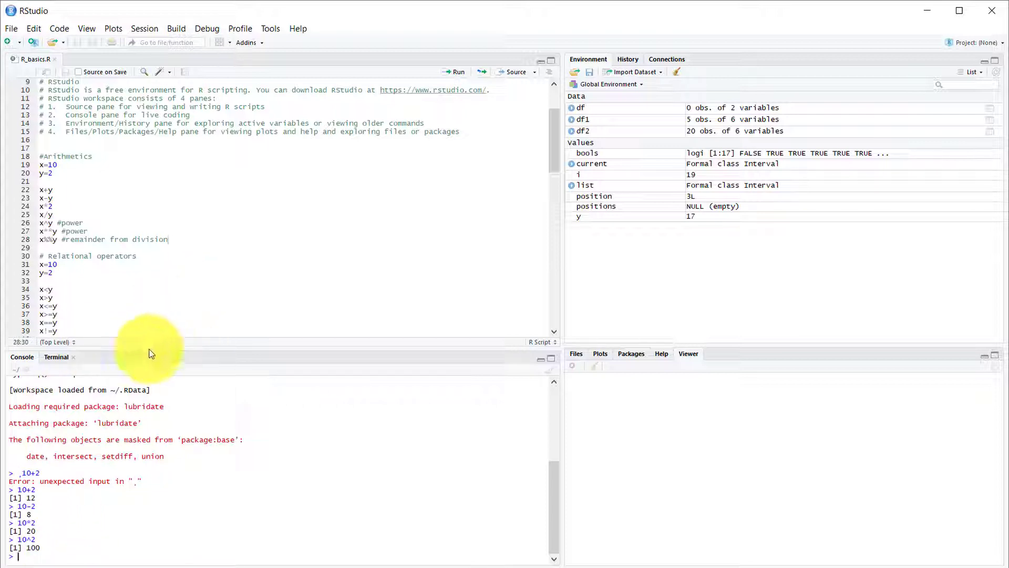
Run the relational comparisons 10>2 (TRUE) and 10<=2 (FALSE) in the console
click(52, 298)
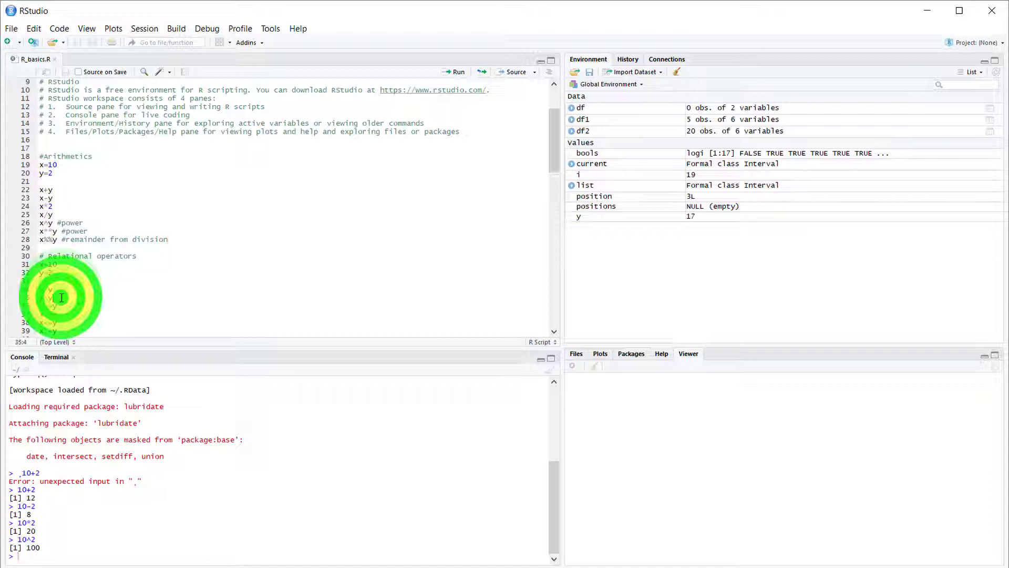
click(63, 315)
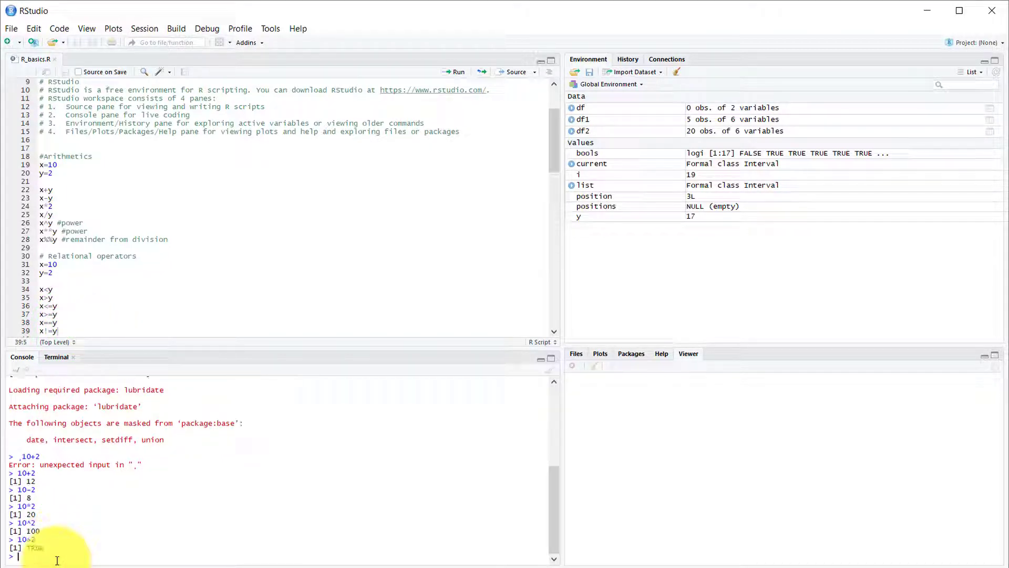
key(Return)
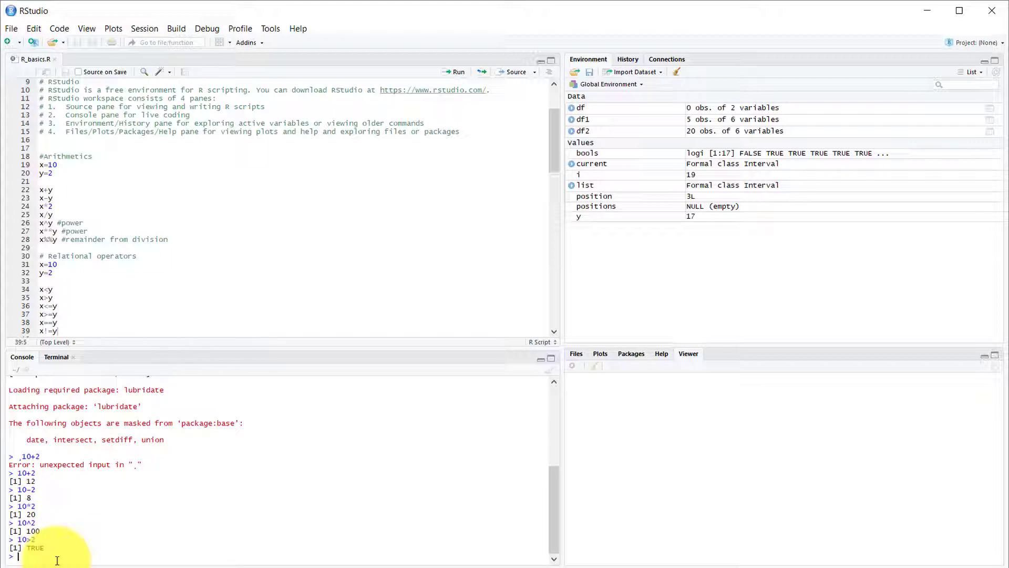
text(100))
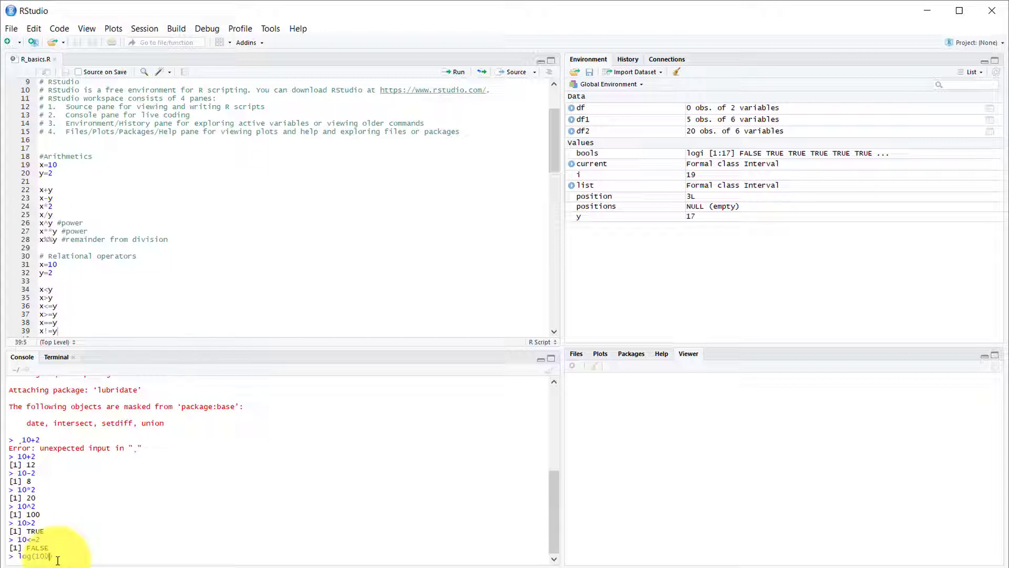
Evaluate log(100, 10), abs(-5) and sqrt(9) in the console, returning 2, 5 and 3
text(0,)
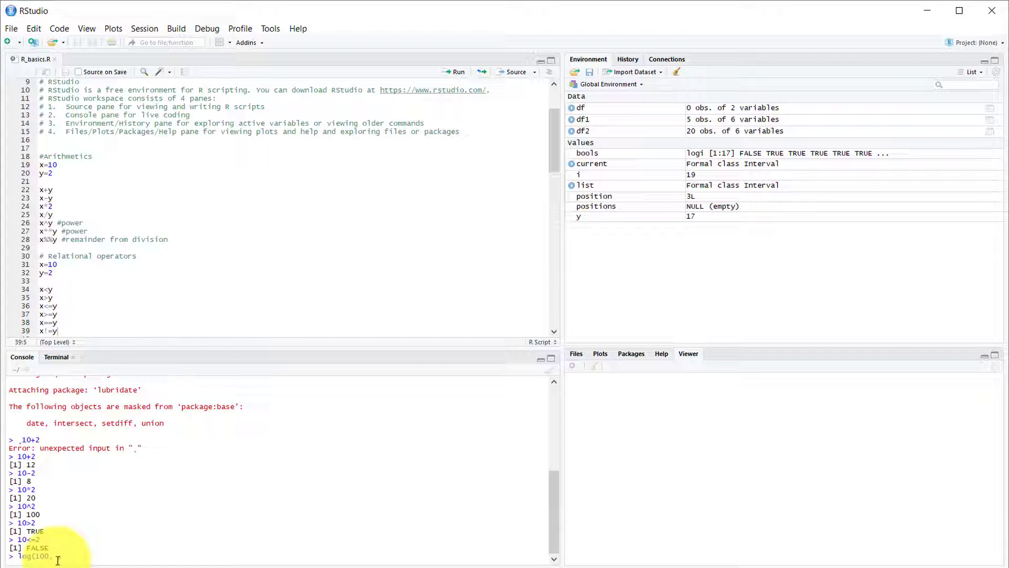
text(10))
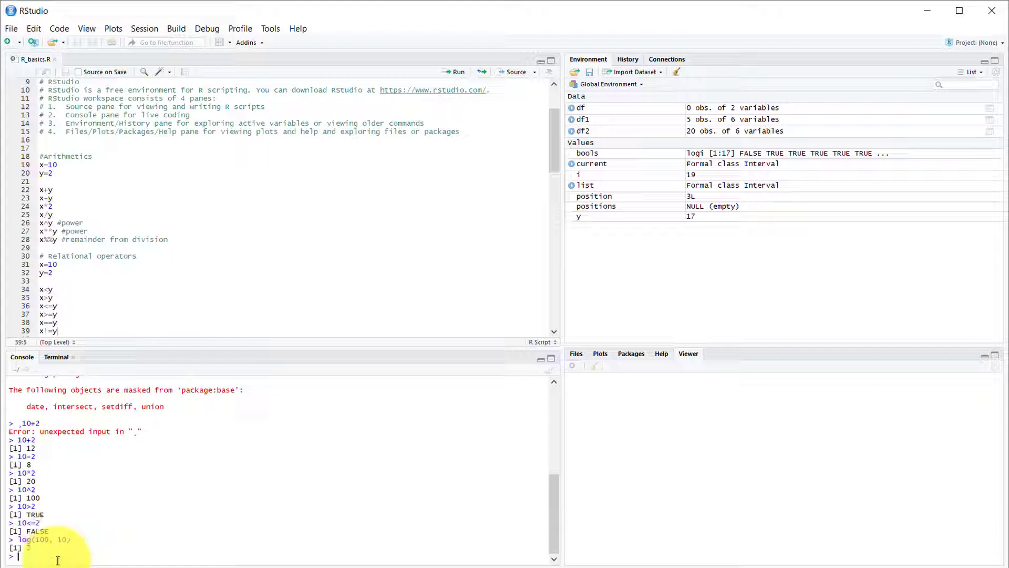
text(abc())
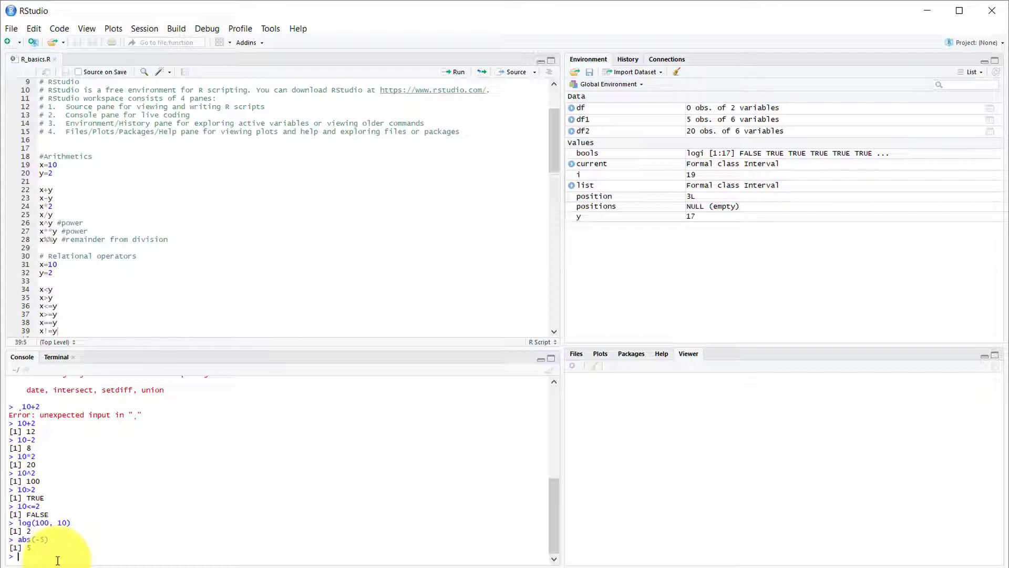
text(sqrt()
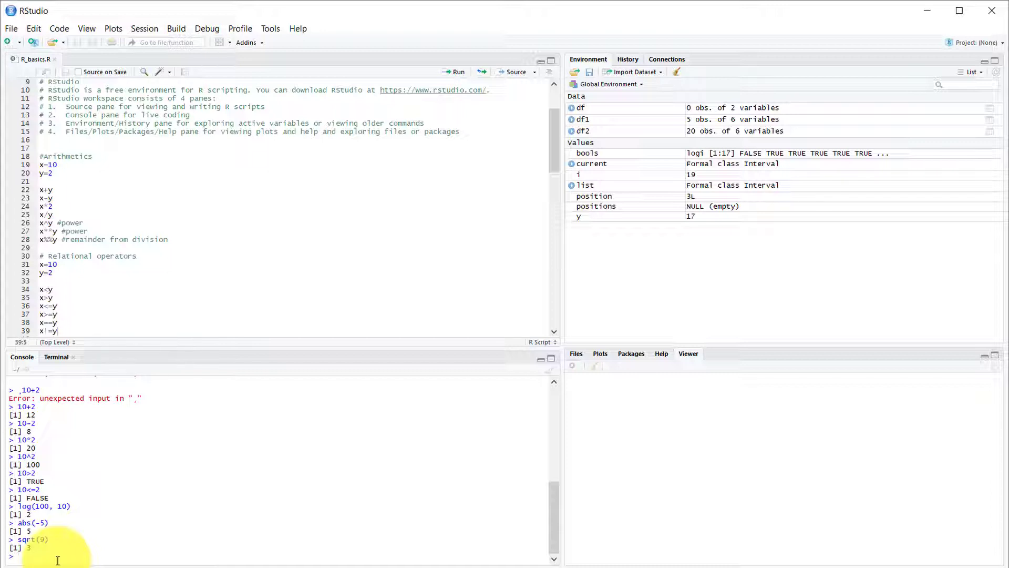
text(help()
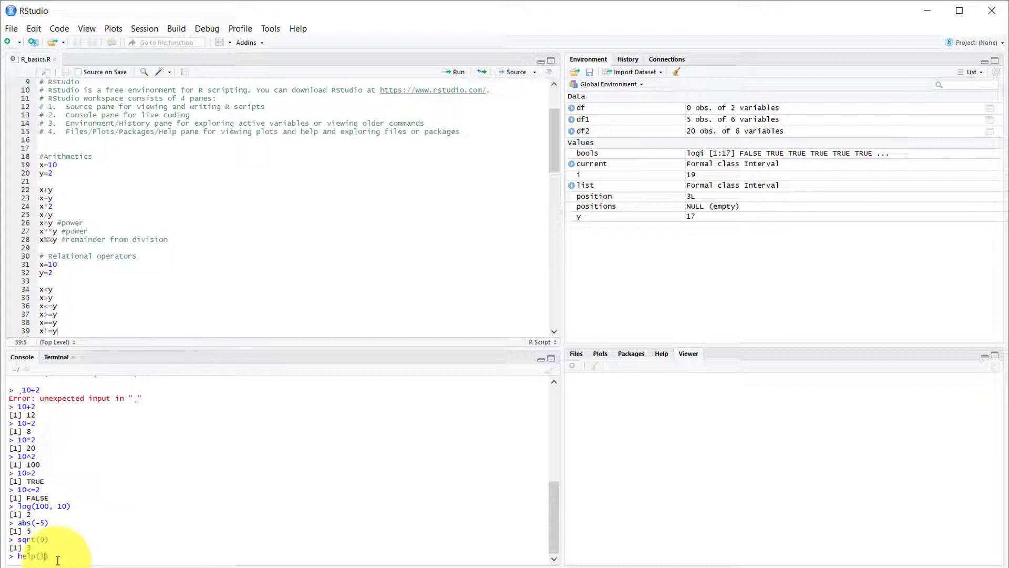
Open the log help page (Logarithms and Exponentials) with help(log)
text(log)
text(iris)
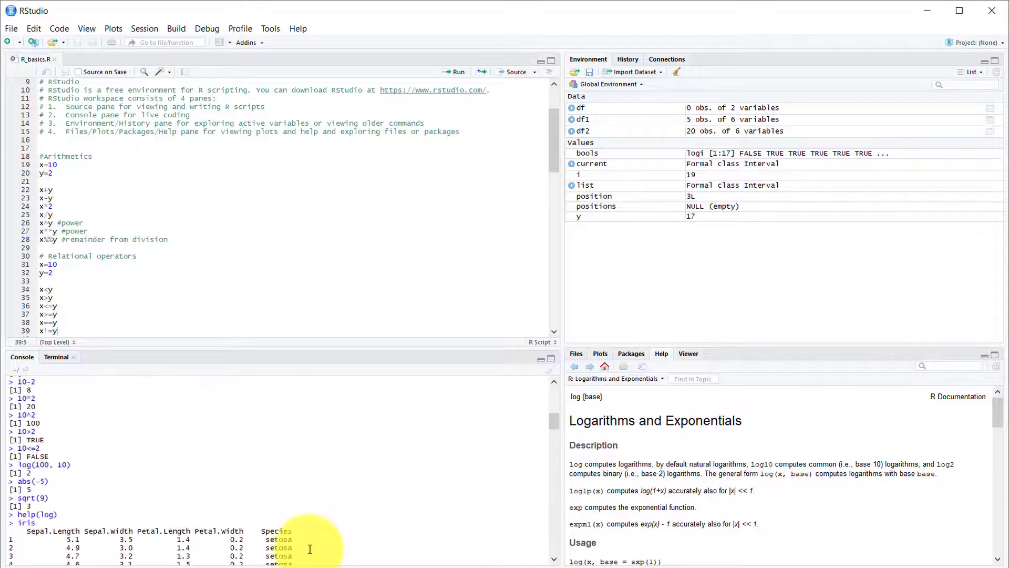
scroll(down, 3)
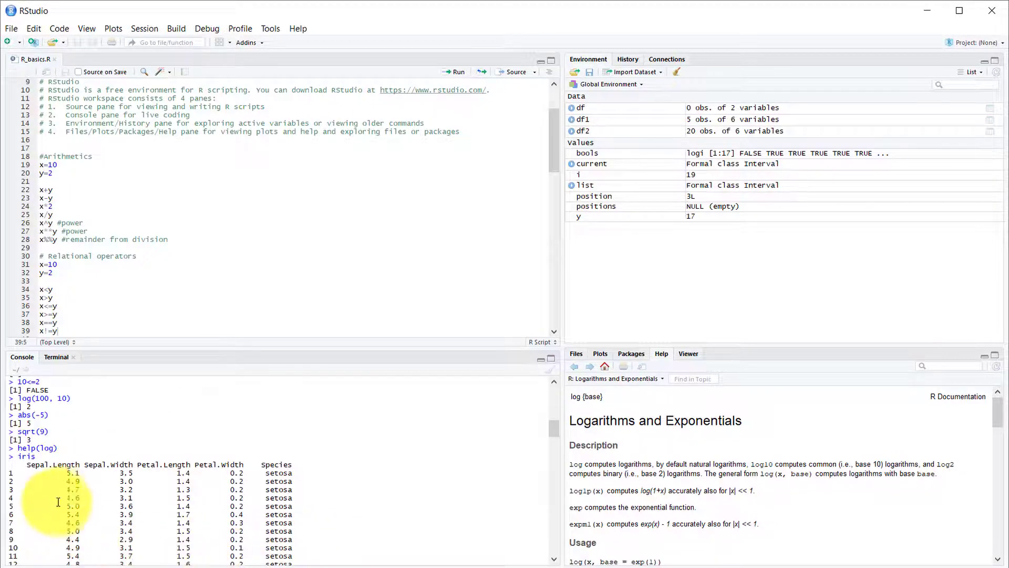
mouse_move(308, 504)
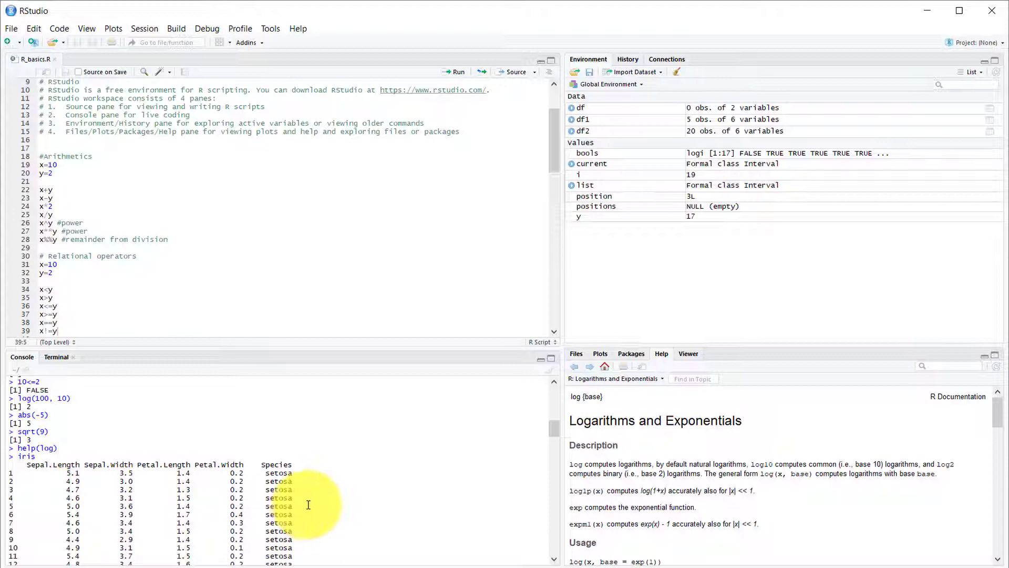
scroll(down, 3)
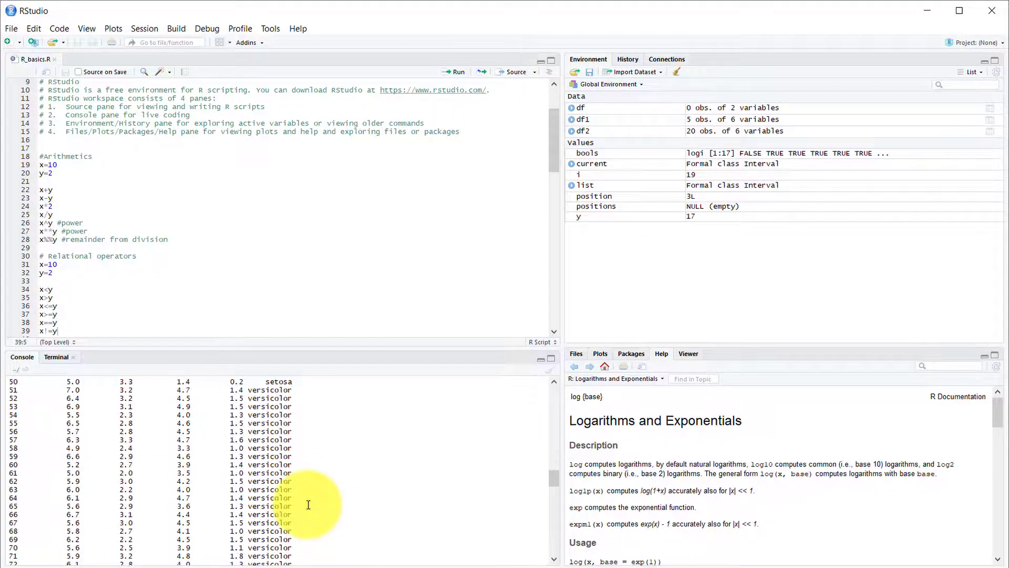
scroll(down, 3)
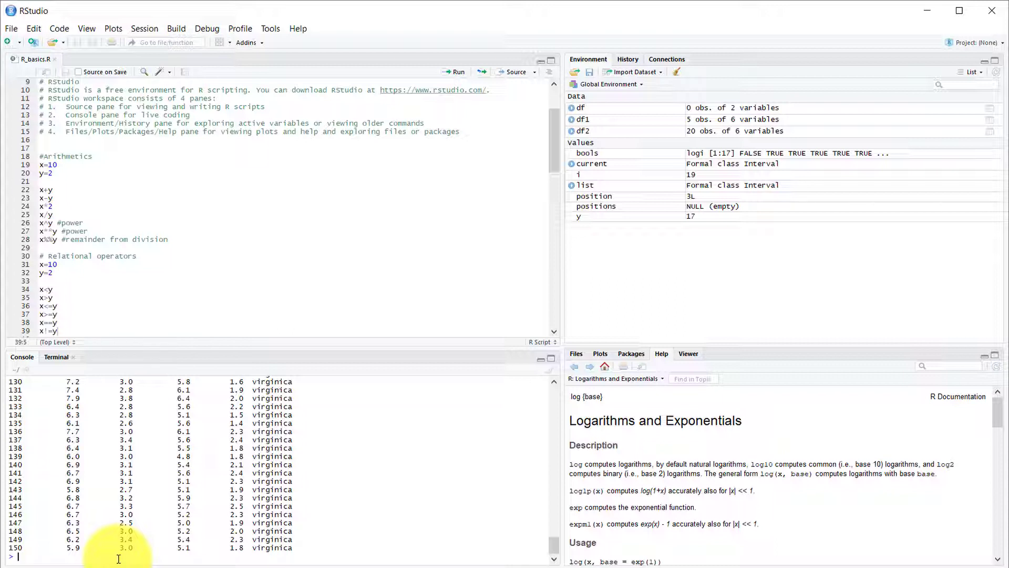
Run class(iris), dim(iris) and names(iris): a 150-by-5 data.frame and its column names
text(class)
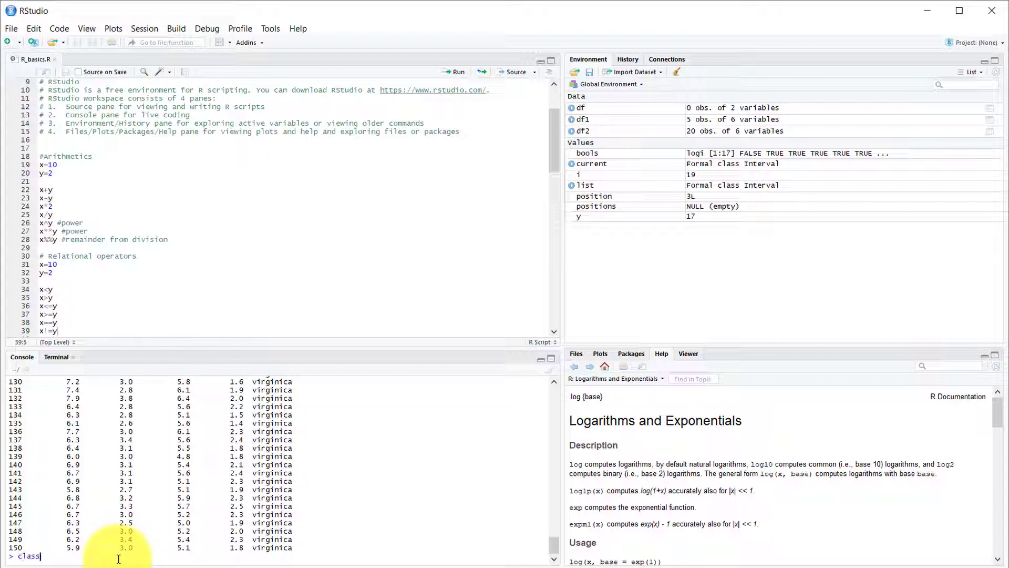
text((iris))
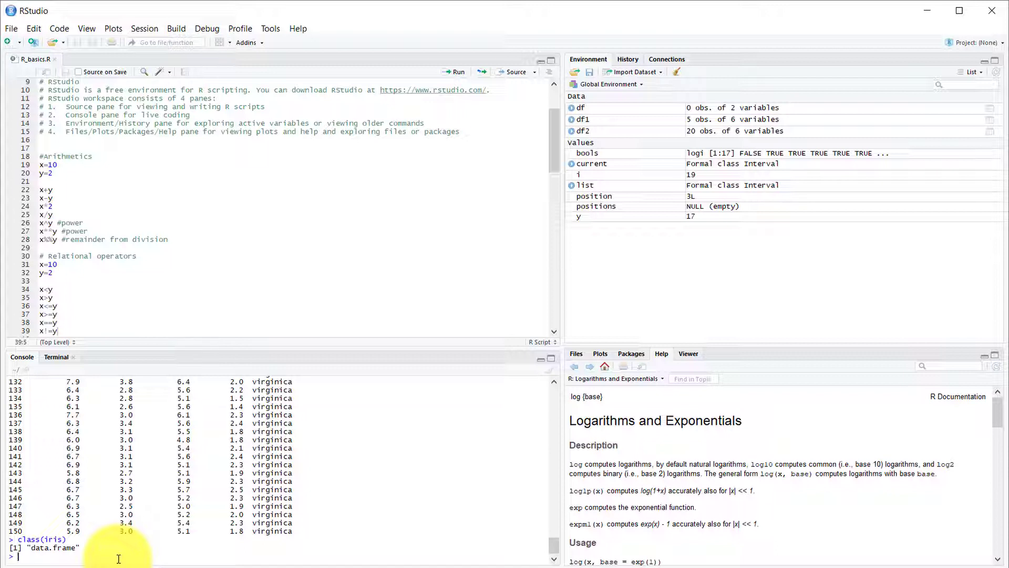
text(d)
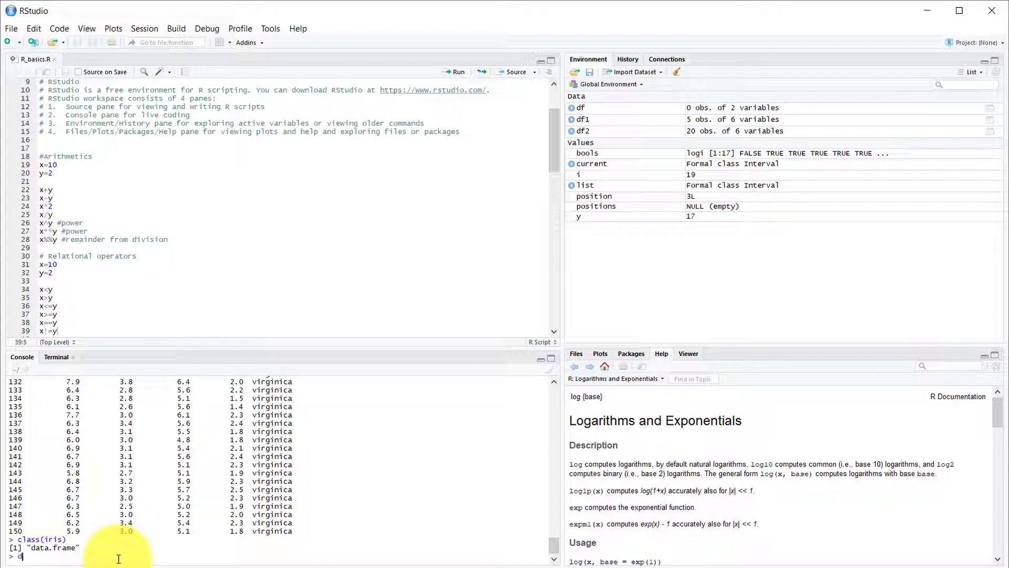
text(im(iris))
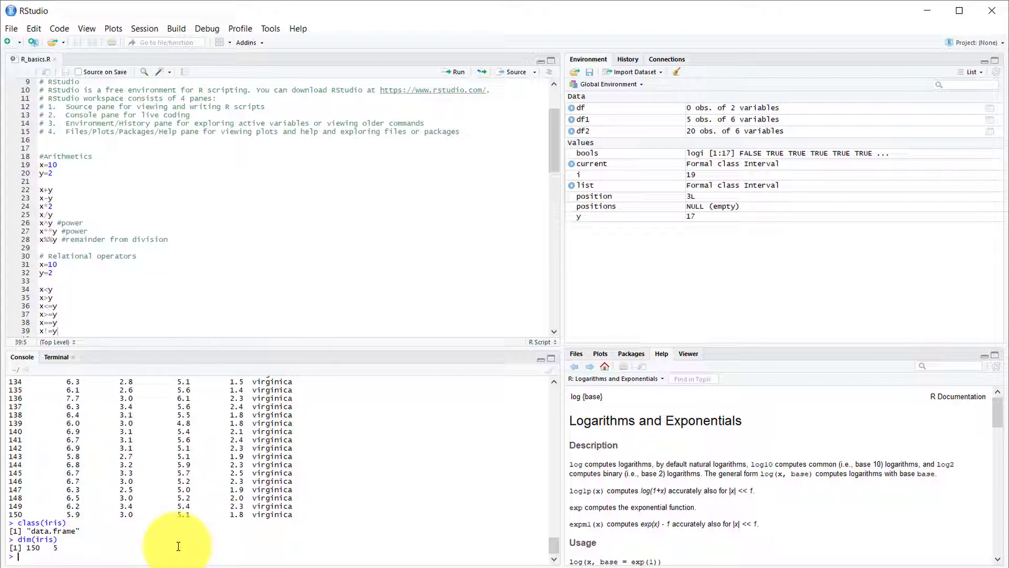
text(n)
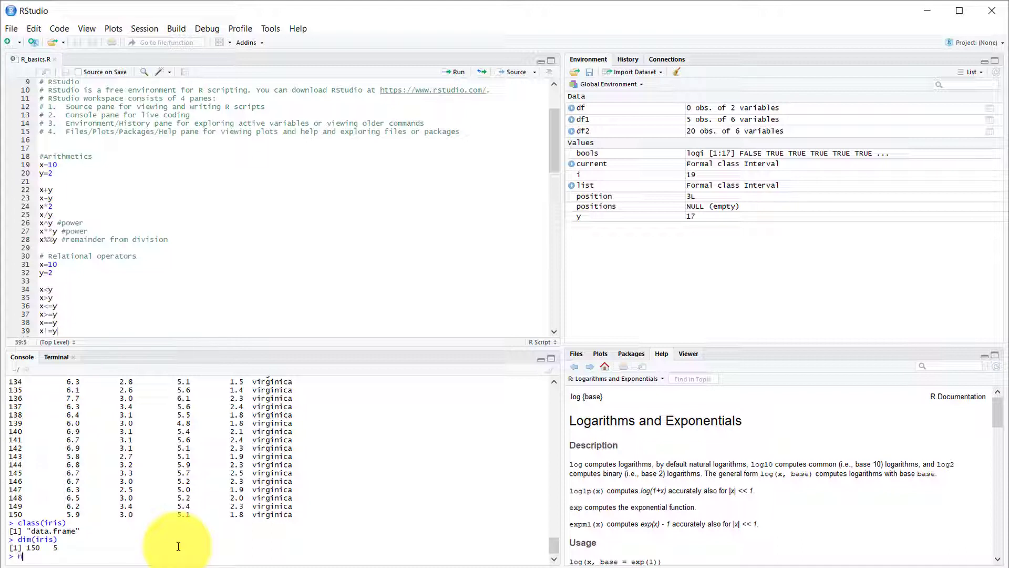
text(ames())
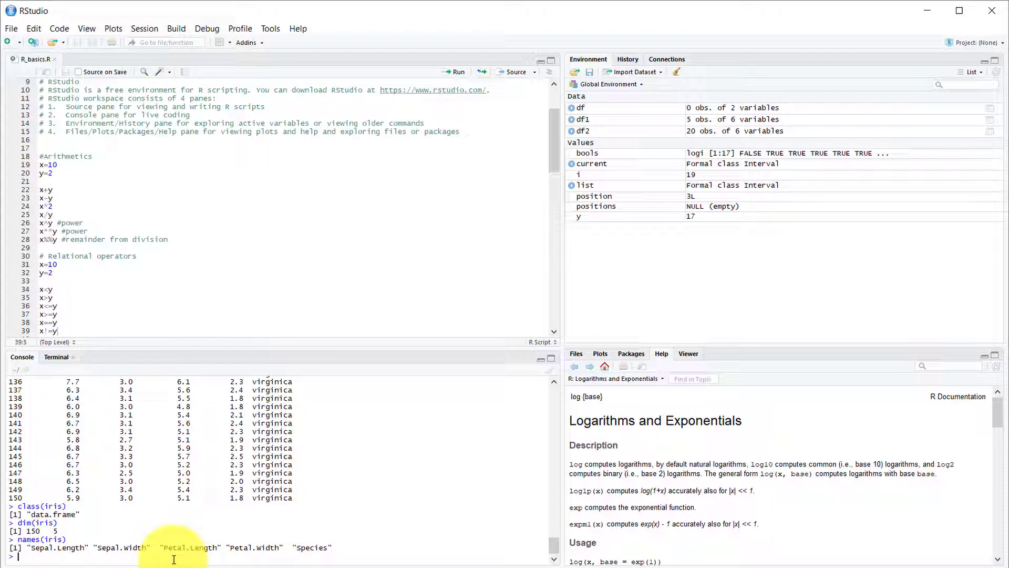
Show the first 6 and first 10 rows of iris with head(iris) and head(iris, 10)
text(head)
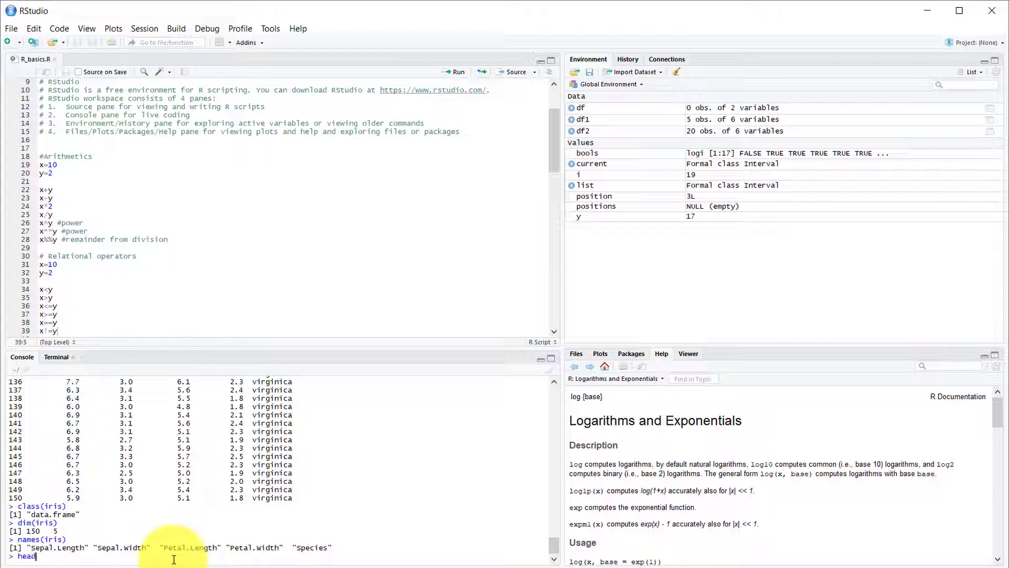
text((iris))
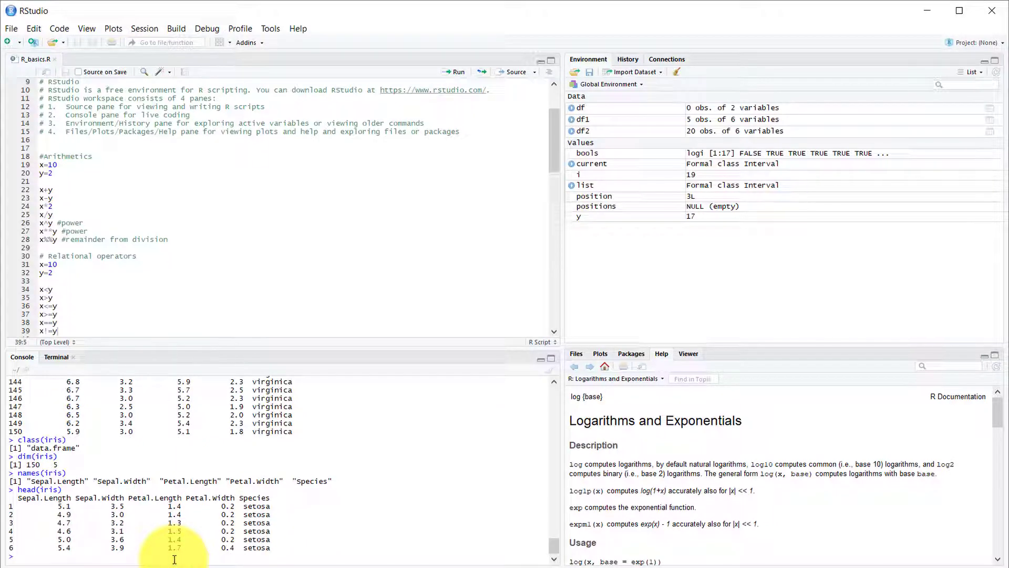
text(head(iris))
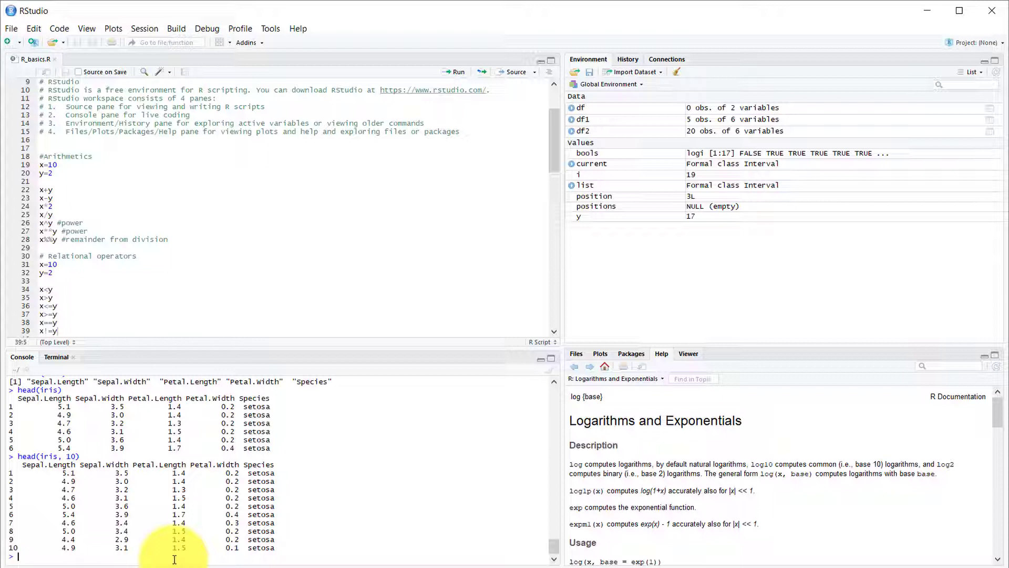
text(head(iris, 10))
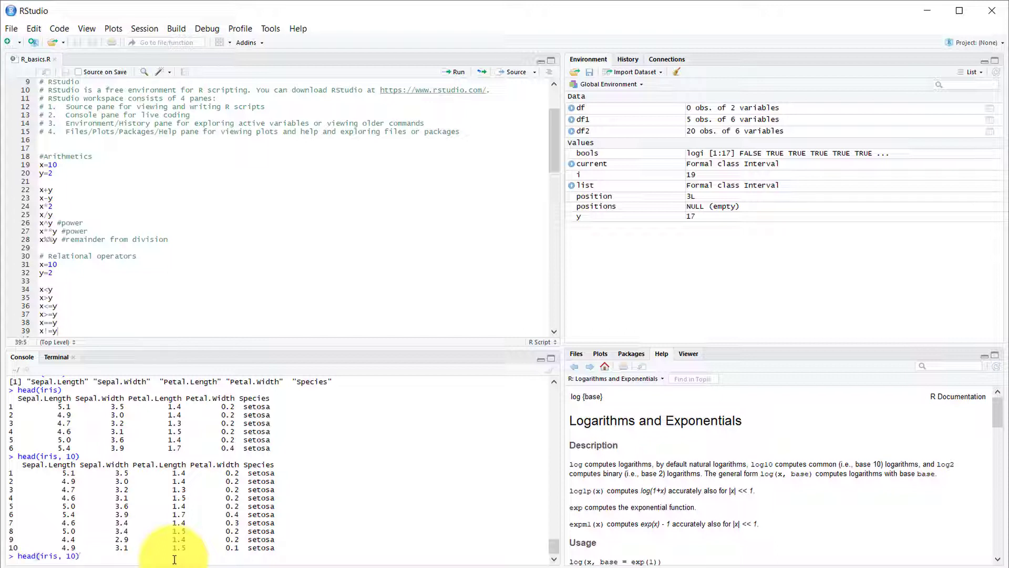
text(names(iris))
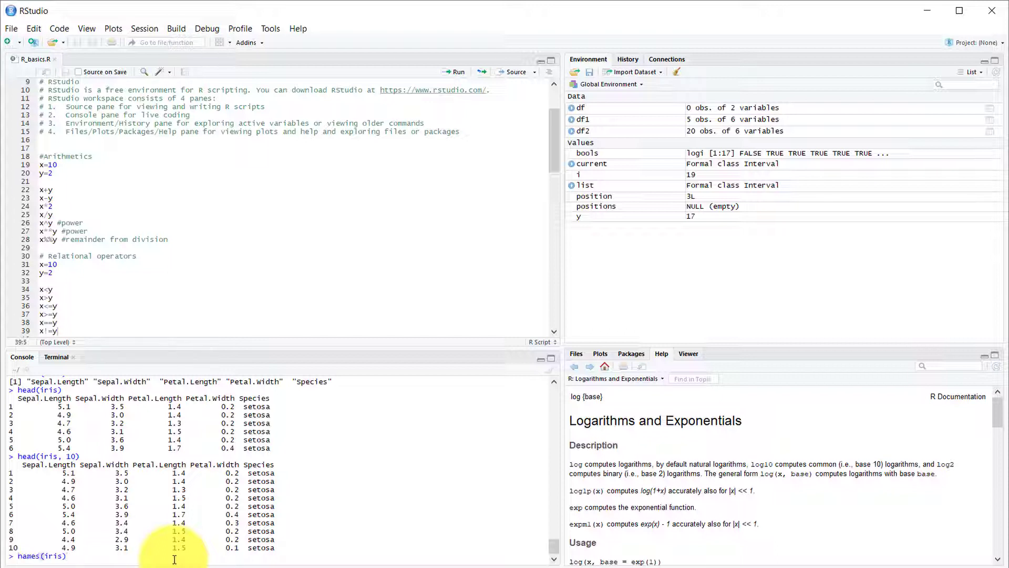
text(head(iris))
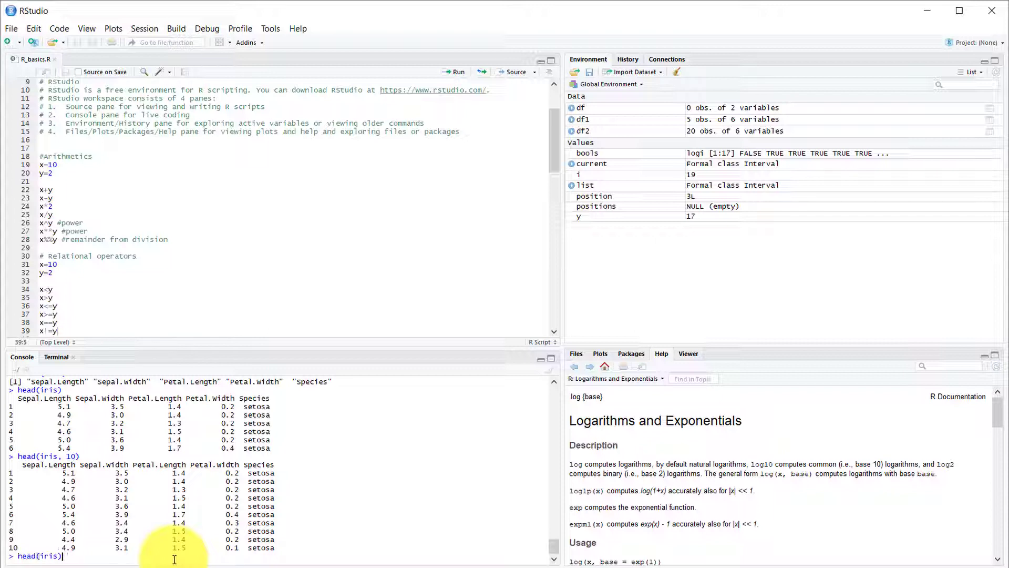
text(, 10)
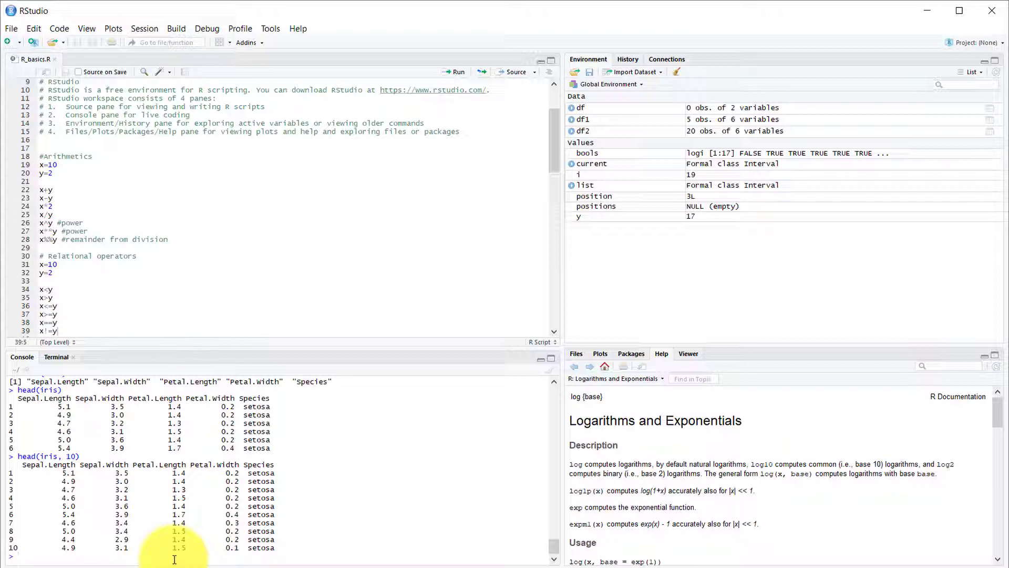
text(tail(i)
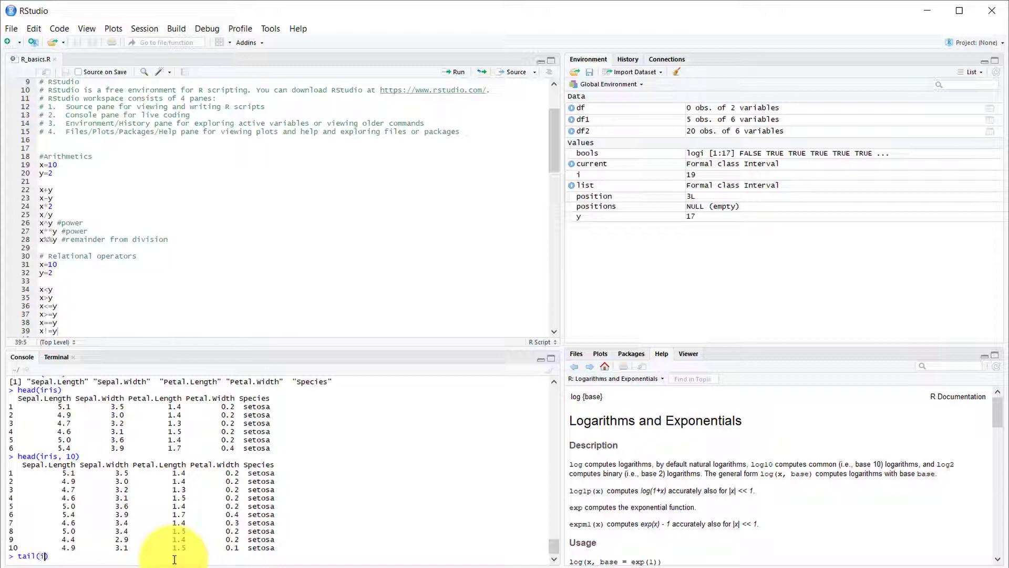
Show the last 6 and last 10 virginica rows with tail(iris) and tail(iris, 10)
text(iris)
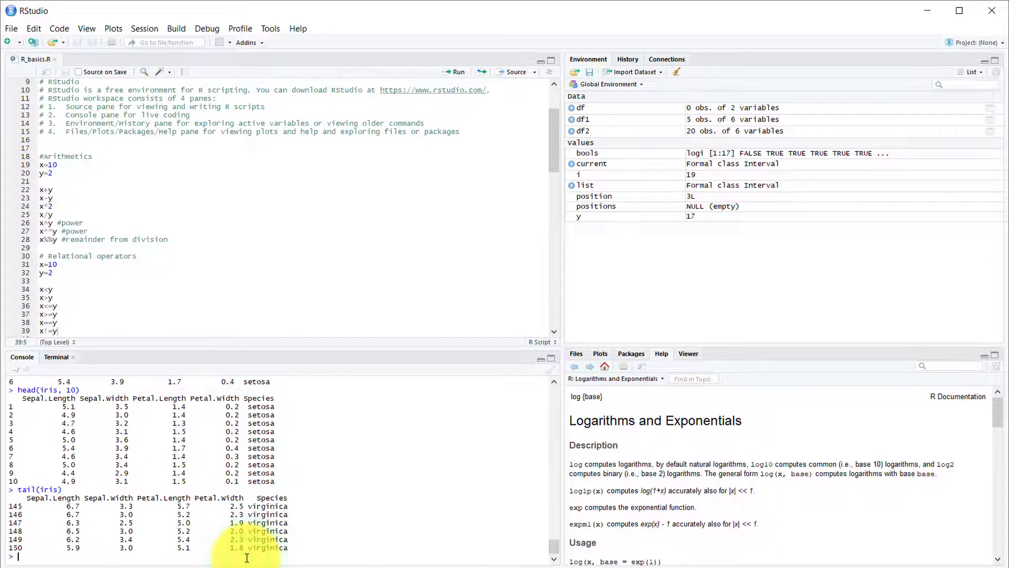
text(tail(iris))
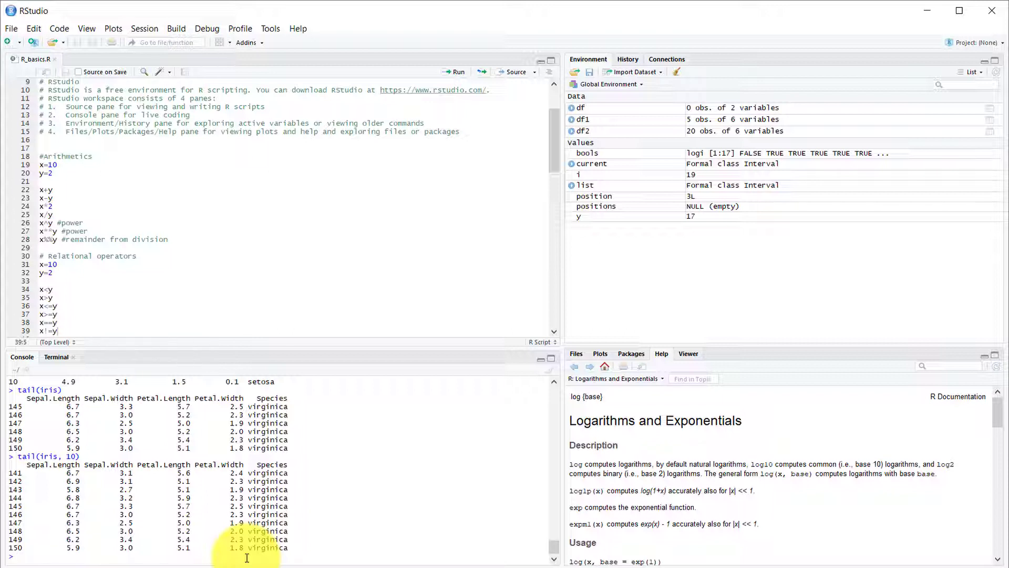
text(summary)
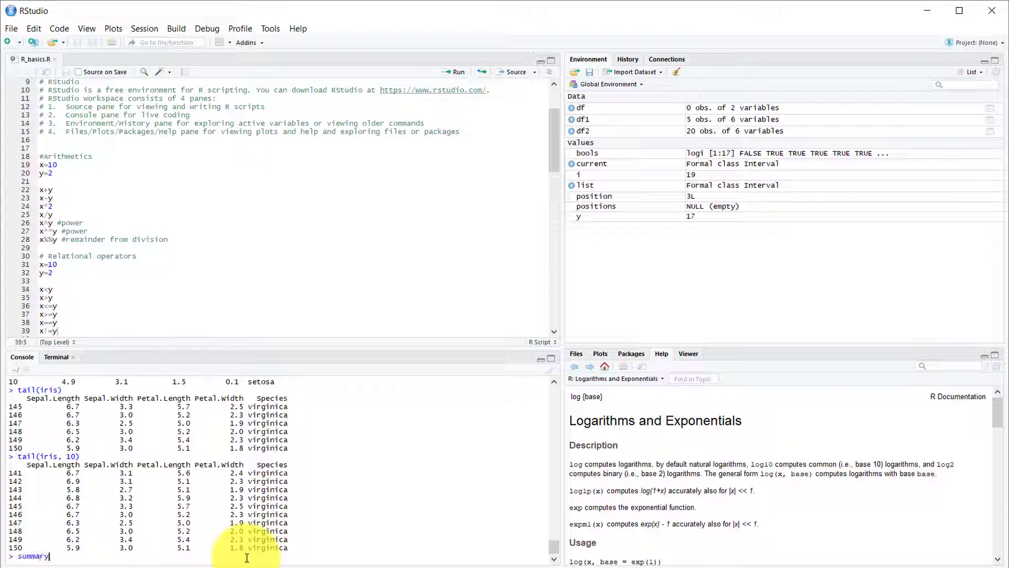
Print summary(iris): quartiles, median and mean per measurement, plus 50 of each species
text(())
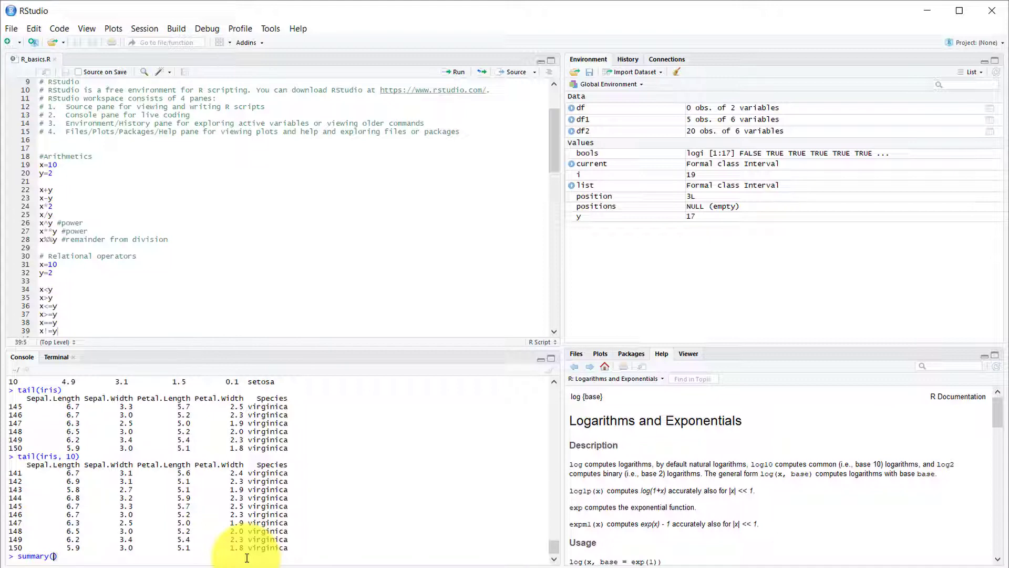
text(iris)
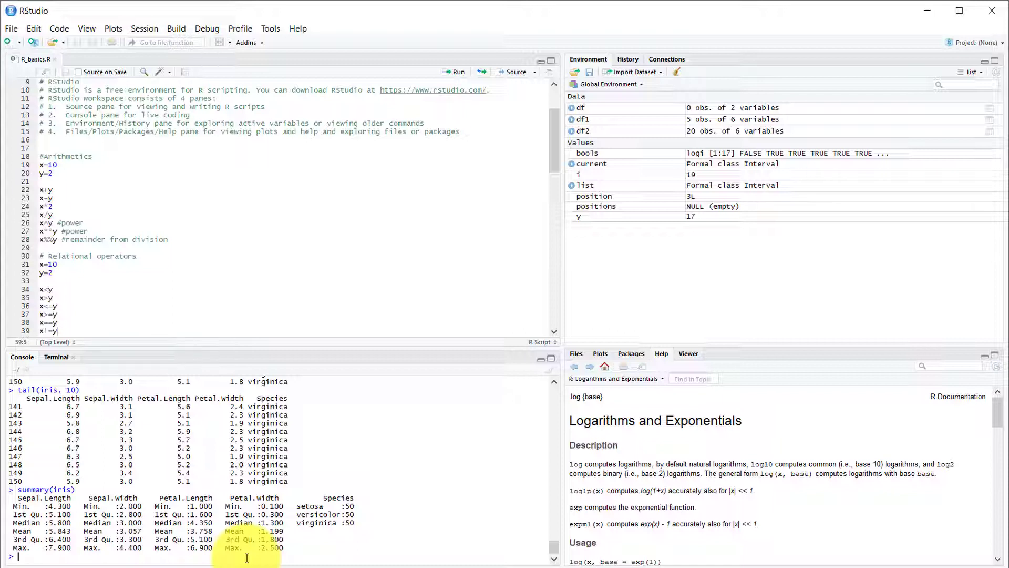
text(1)
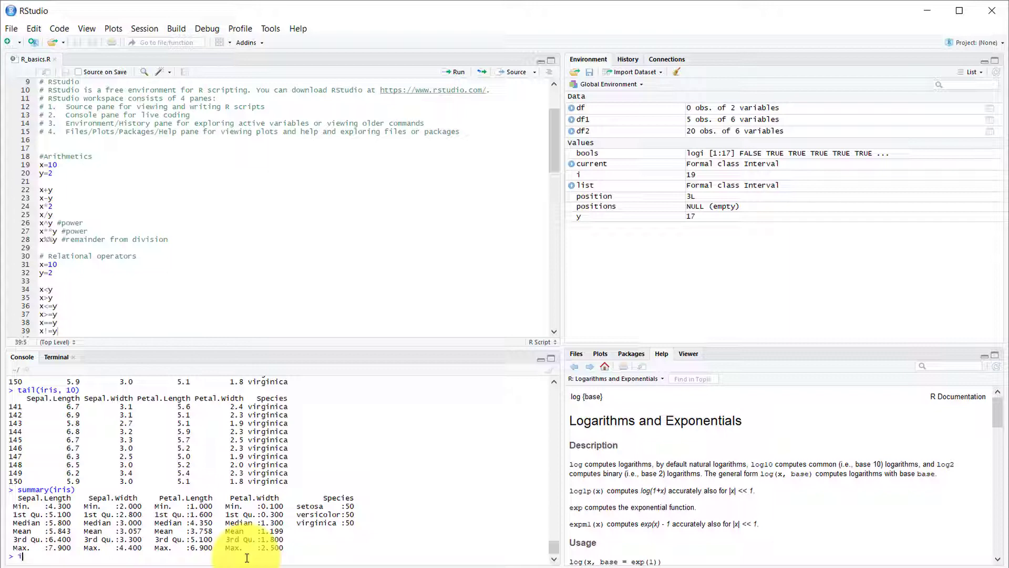
Print all 150 iris$Sepal.Length values, picking Sepal.Length from autocomplete
text(ris)
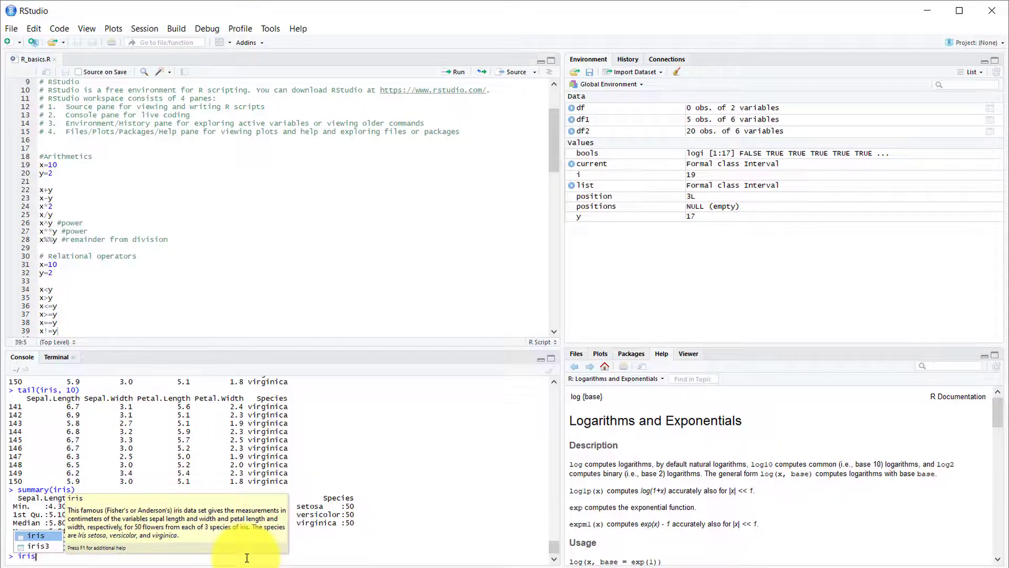
text($)
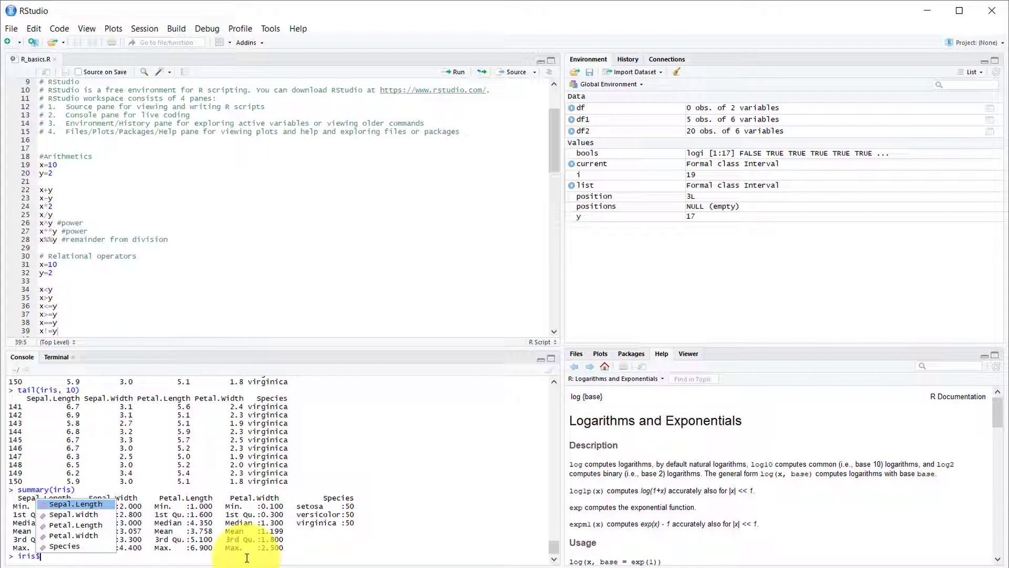
click(74, 504)
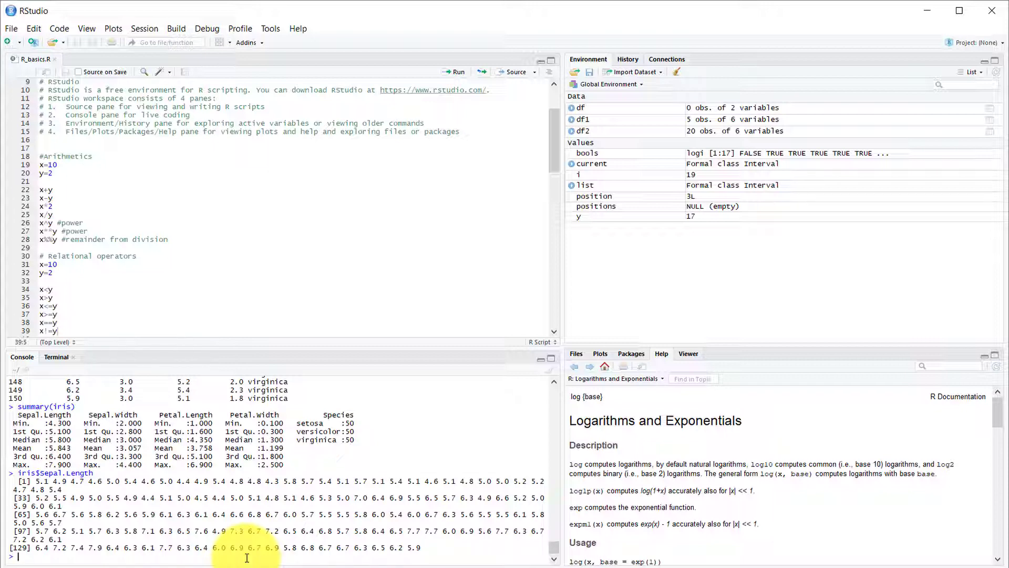
text(min())
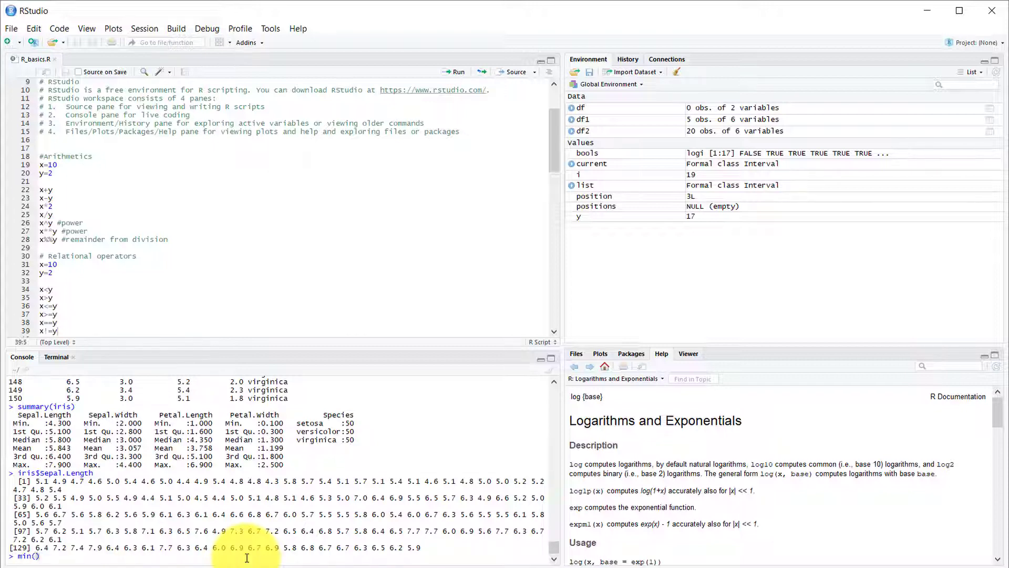
Compute min, max and range of iris Sepal.Length (4.3 to 7.9)
text(iris$Sepal.Length)
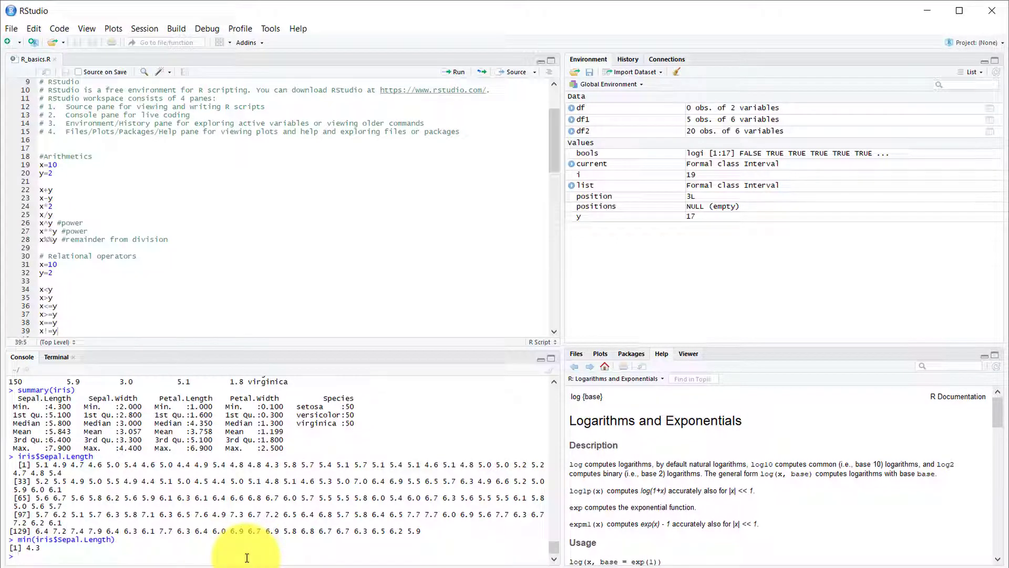
text(ma)
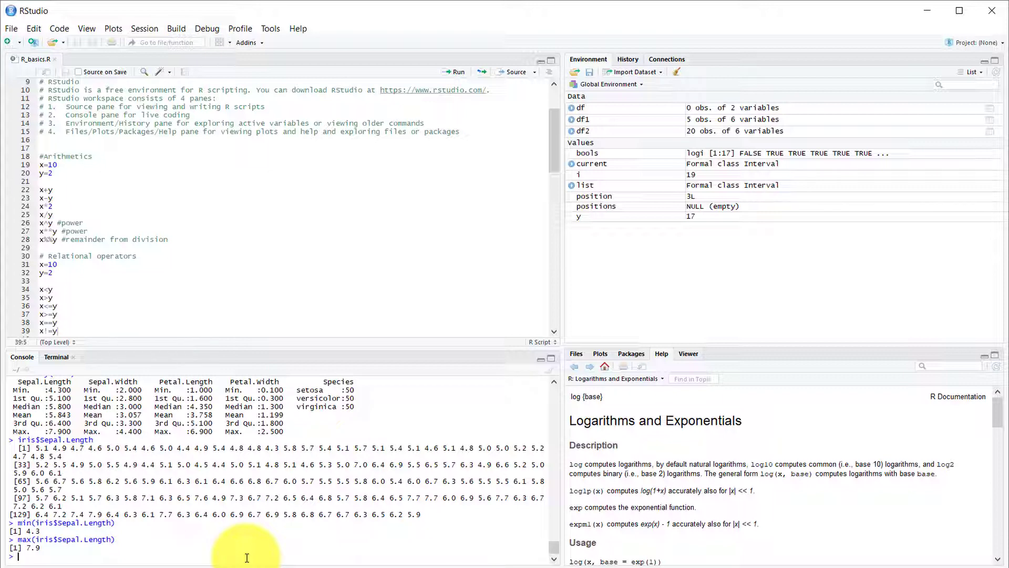
text(range(iris$Sepal.Length)
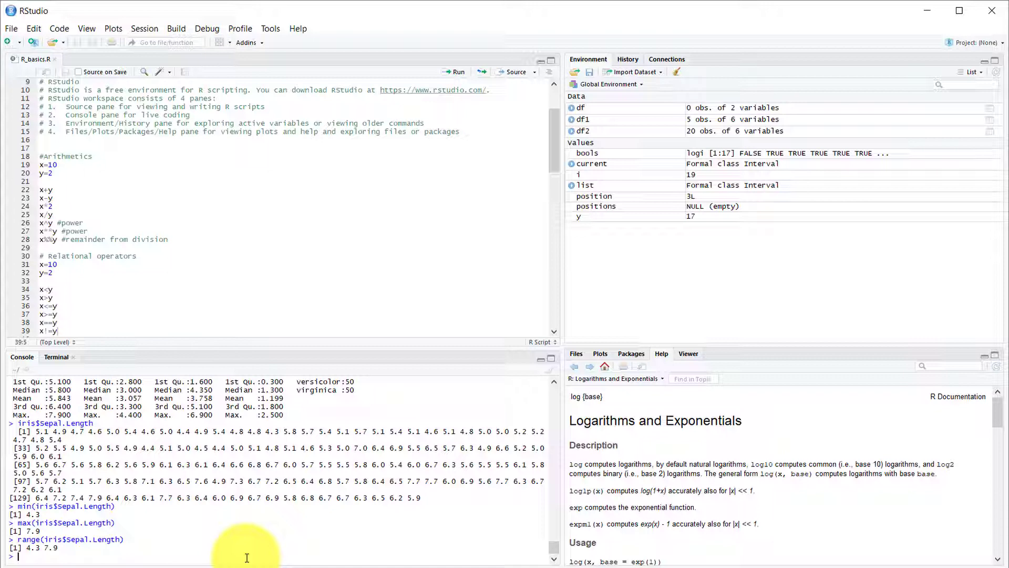
Compute Sepal.Length mean 5.843333, mode "numeric" and sd 0.8280661
text(mean(iri)
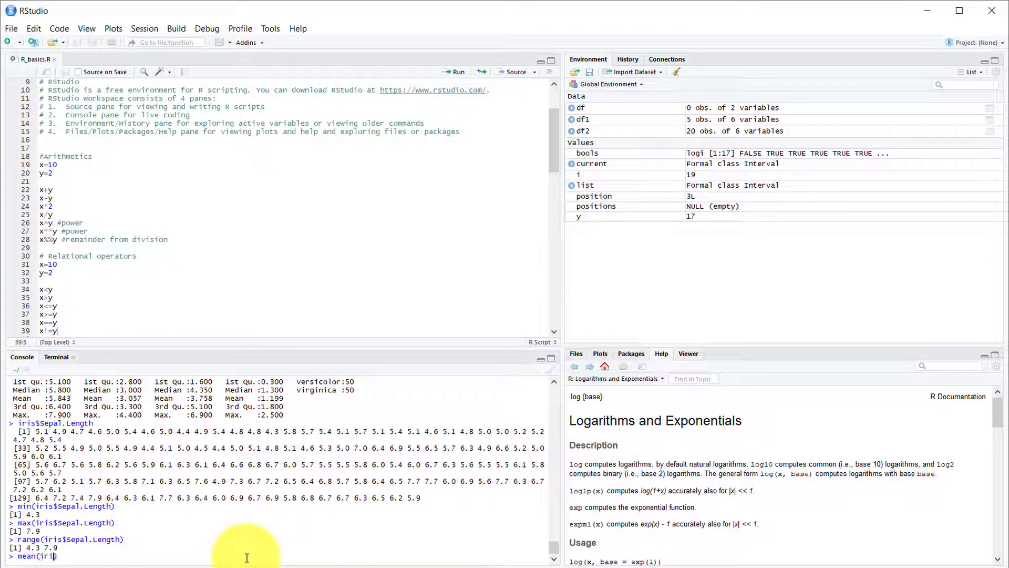
text($)
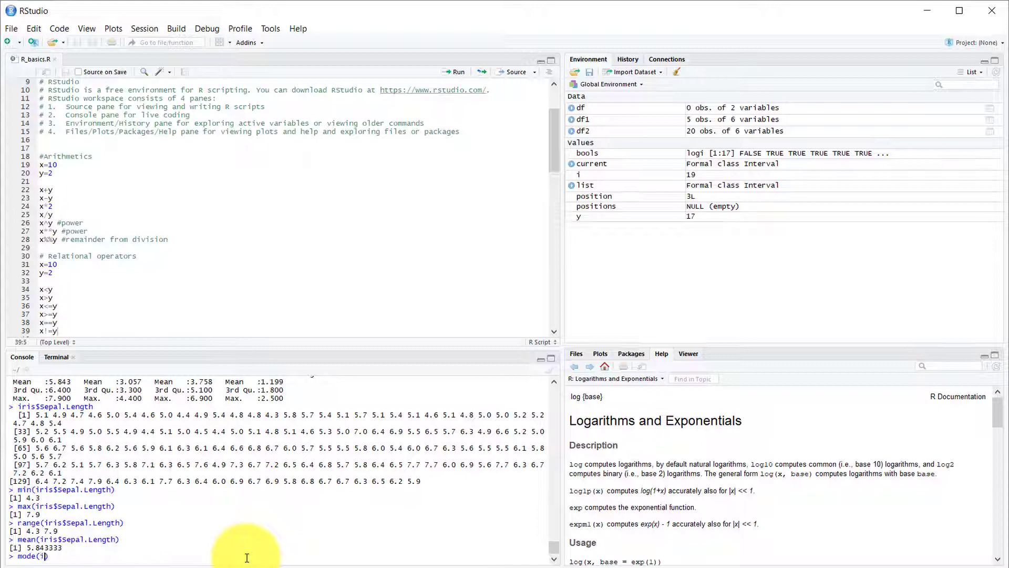
text(ris$sepal.Length))
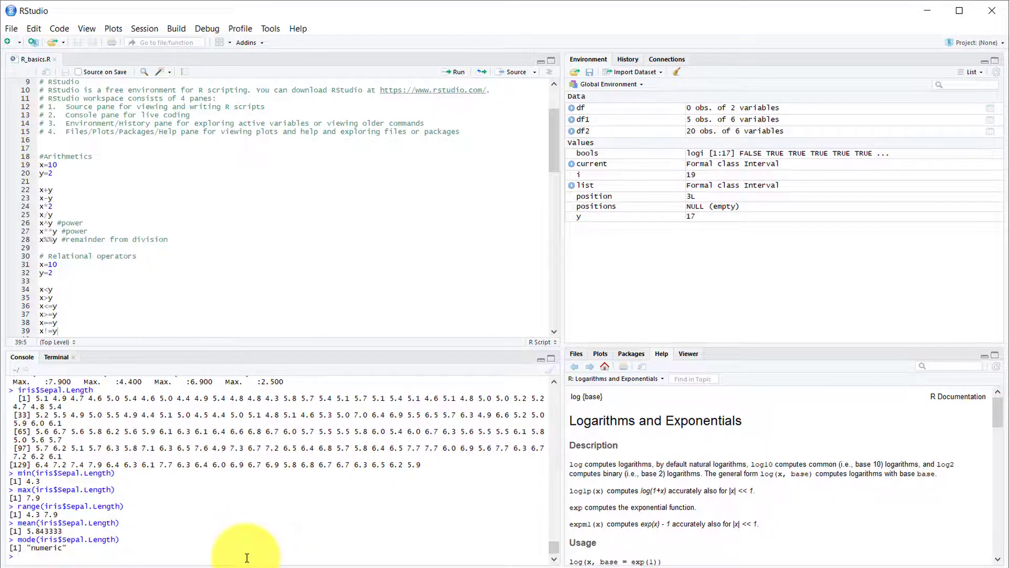
text(sd(iris$Sepal.Length)
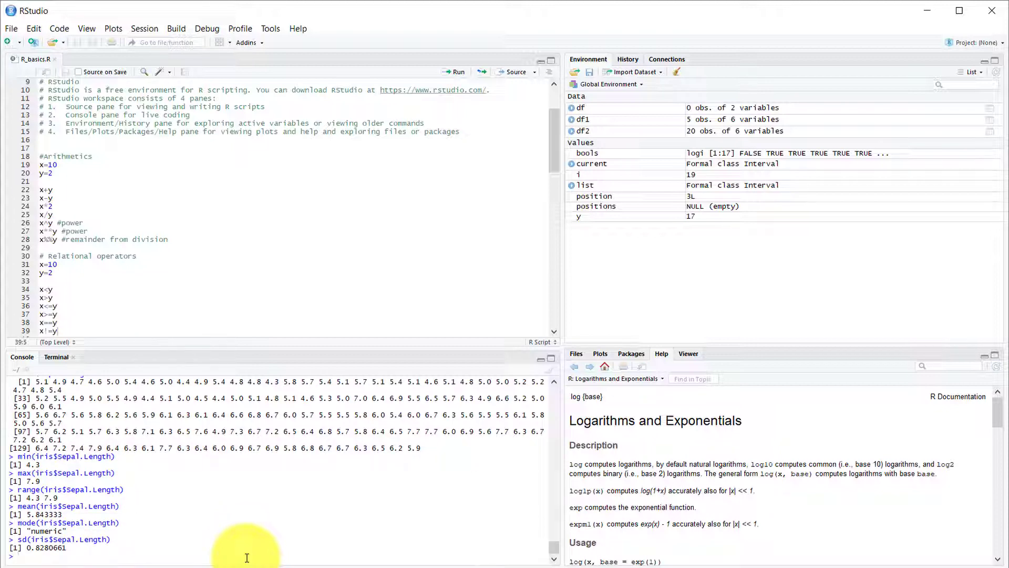
text(quantile)
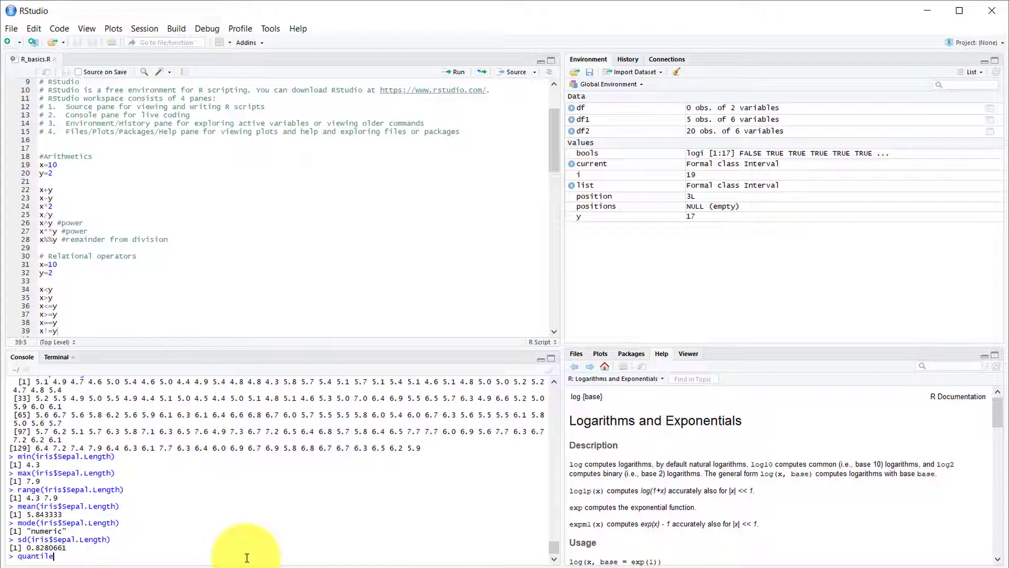
Compute quantile(iris$Sepal.Length), correcting the typo, to get 4.3, 5.1, 5.8, 6.4, 7.9
text((iti)
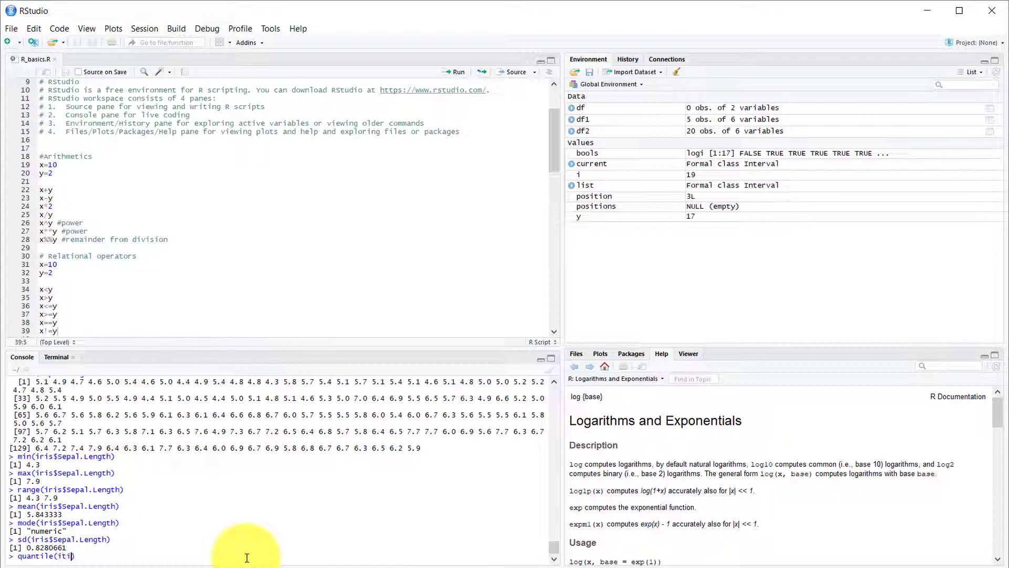
key(Backspace)
text(s$Sepal.Length)
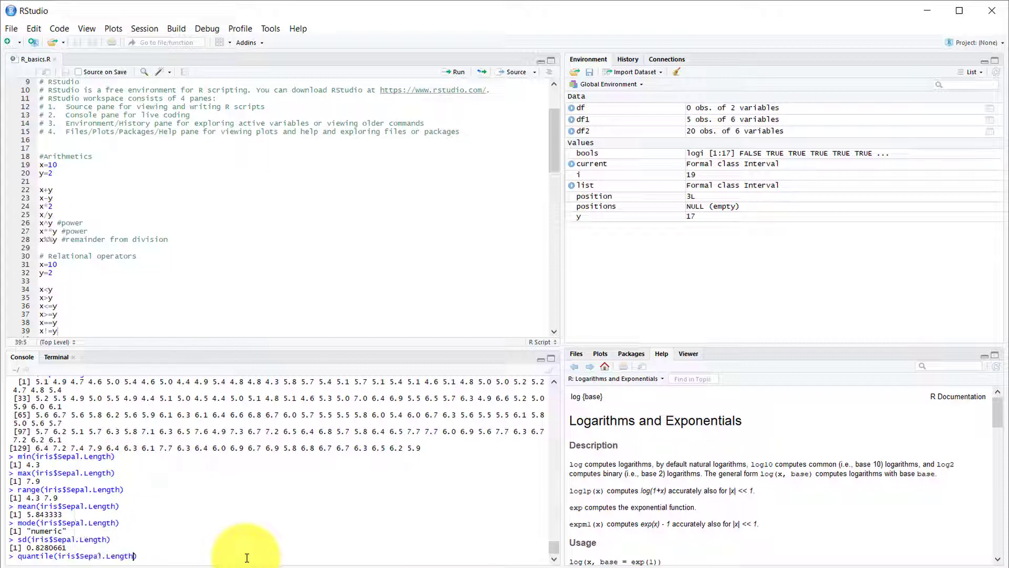
key(enter)
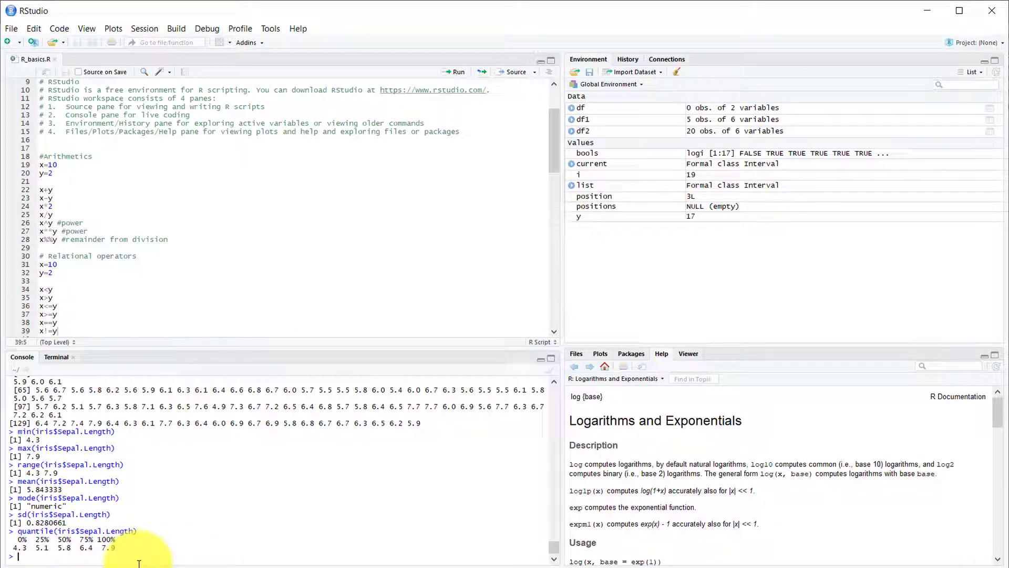
Load the ggplot2 package with library(ggplot2)
text(library/)
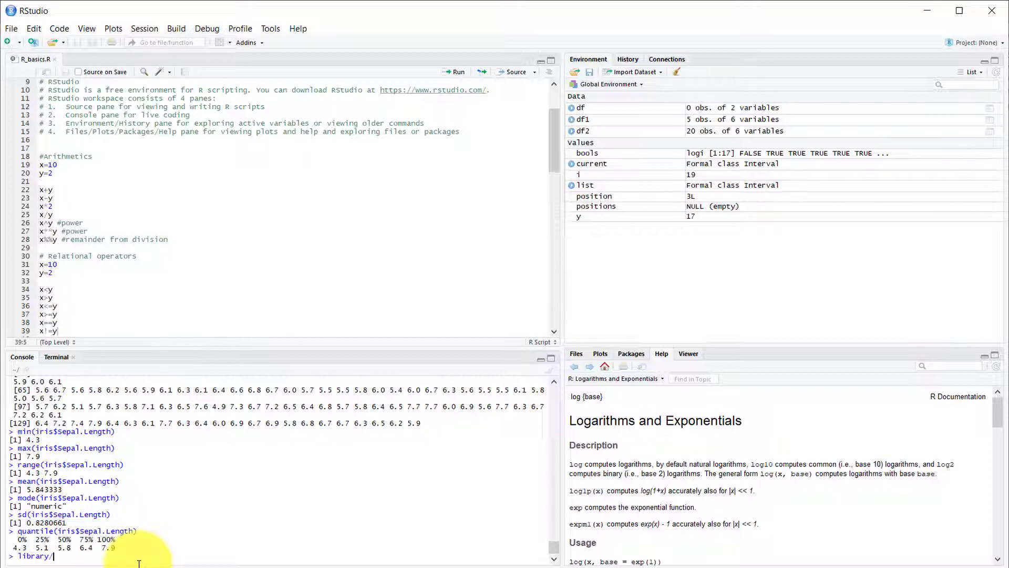
text(ggplot2))
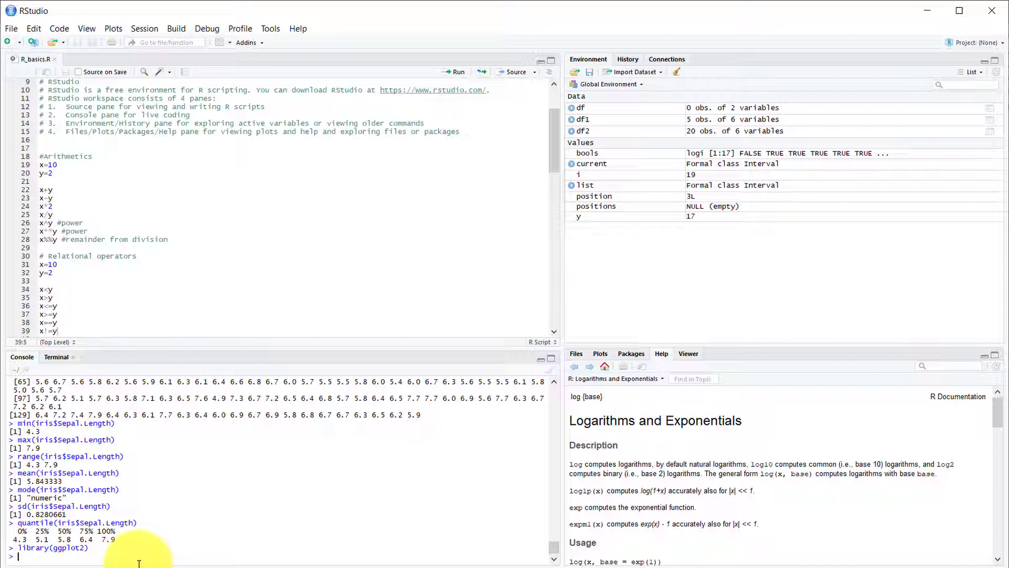
text(ggl)
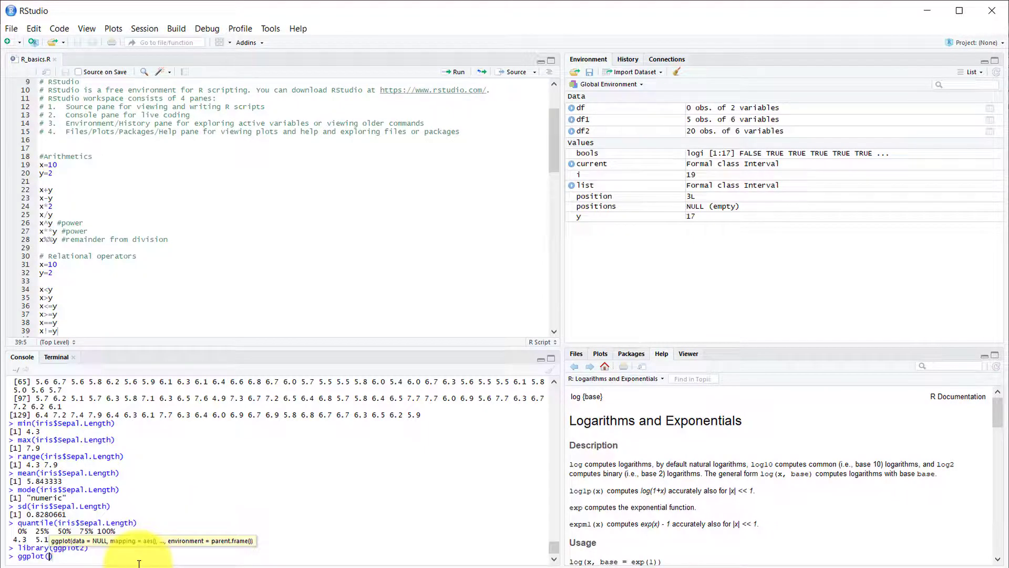
Run ggplot(iris, aes(x=Sepal.Length, y=Sepal.Width)) + geom_point() for a black-dot scatter
text(iris,)
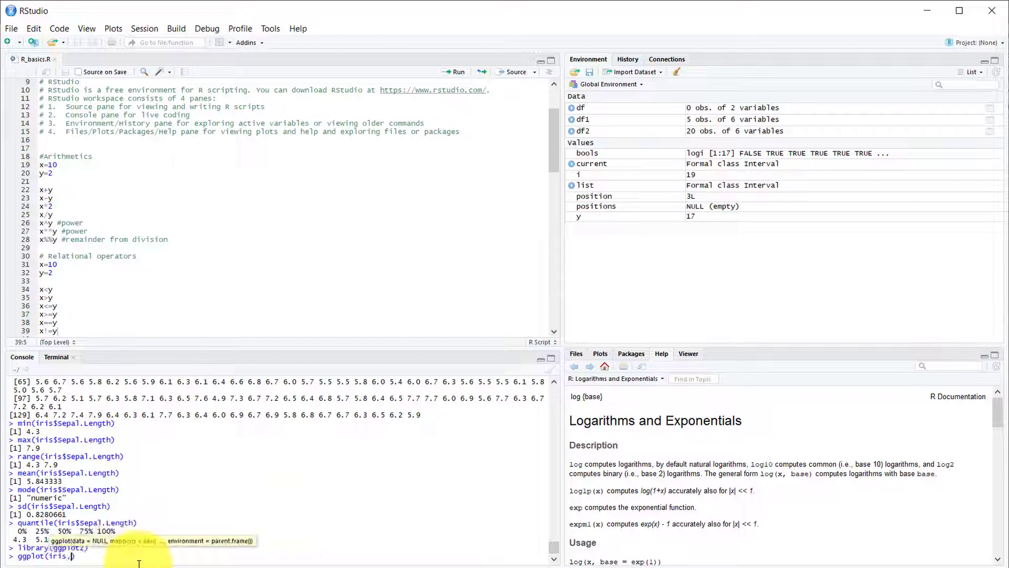
text(aes)
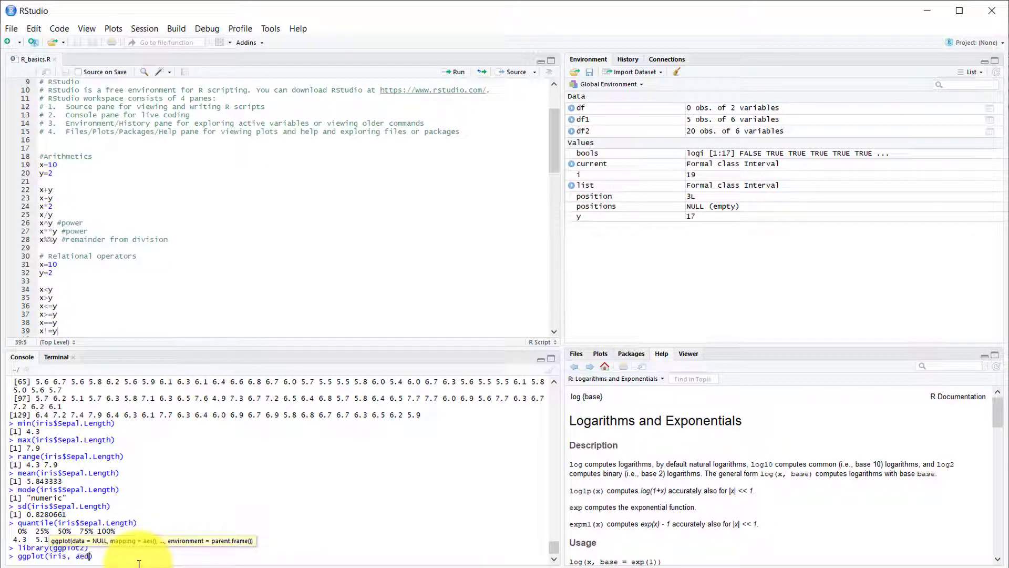
text(())
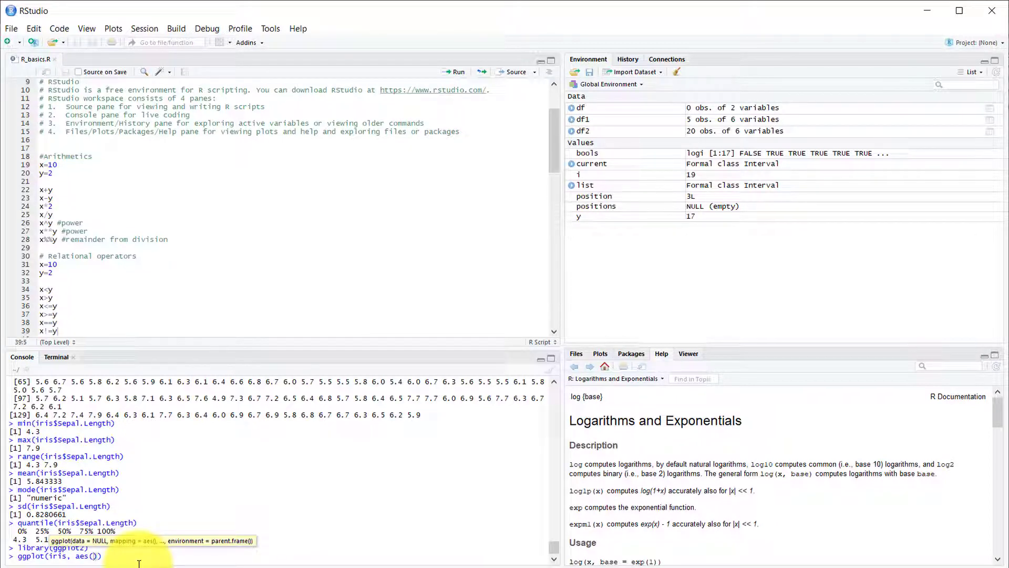
text(x=sepal)
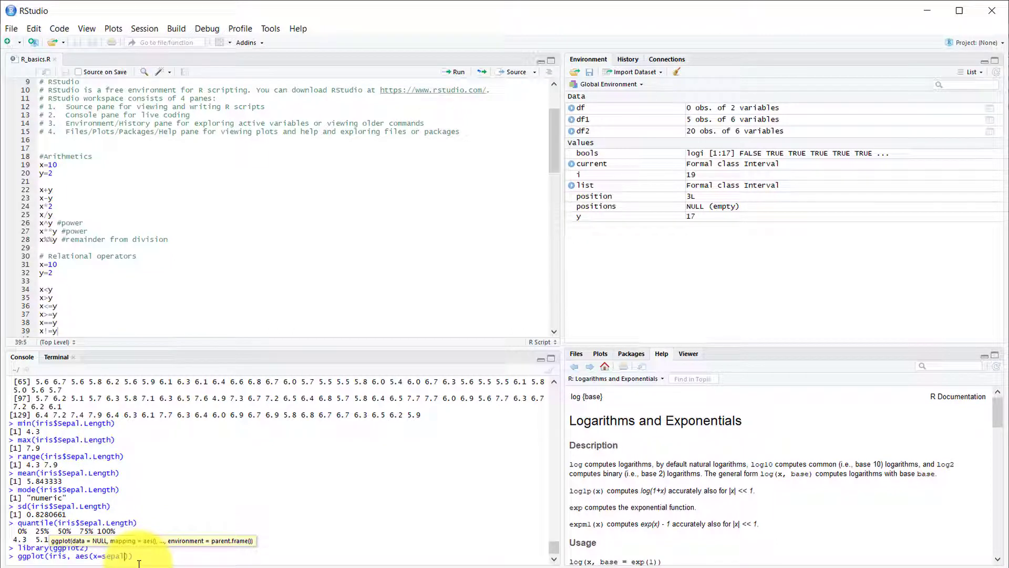
key(BackSpace)
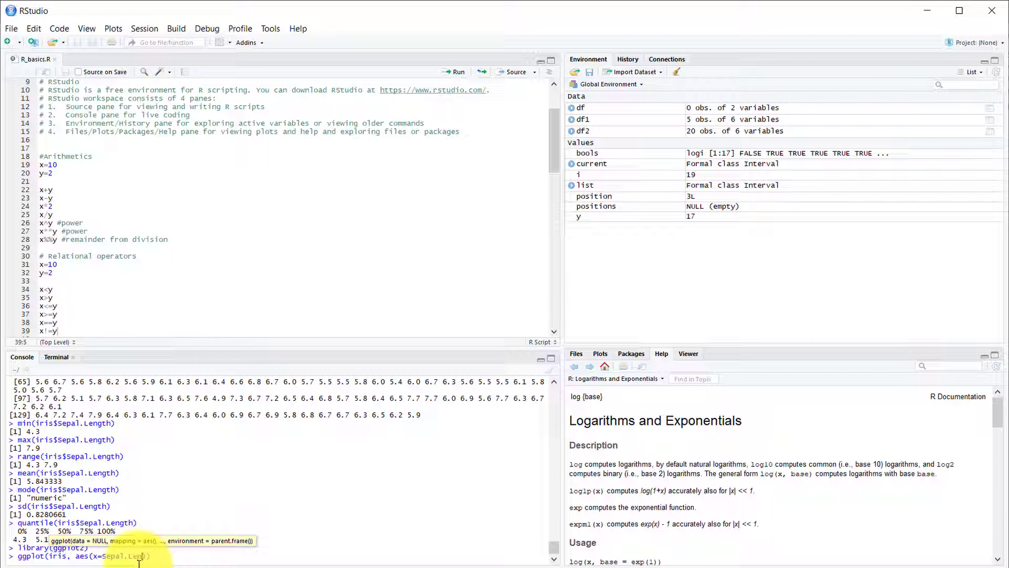
text())
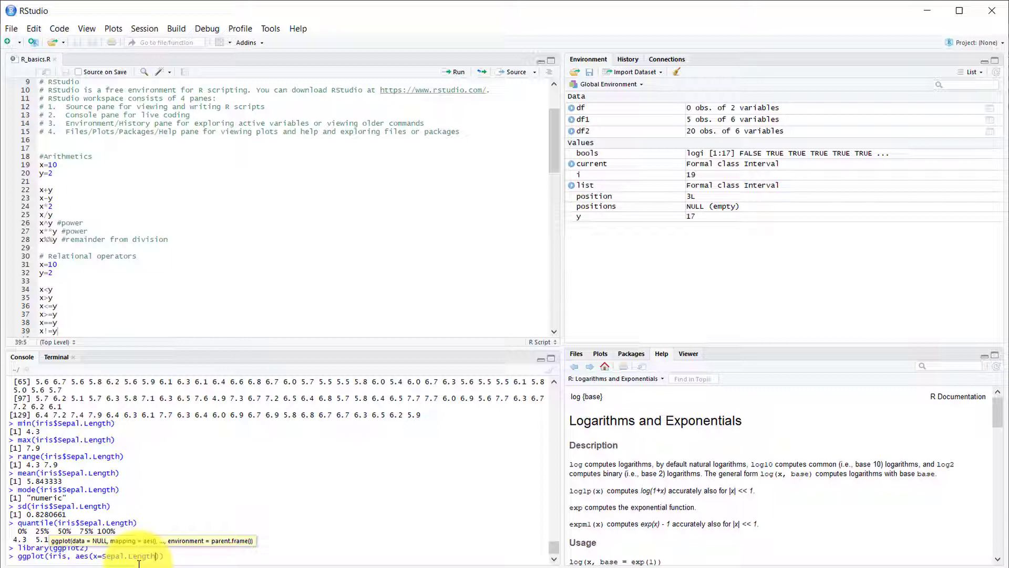
text(, y=)
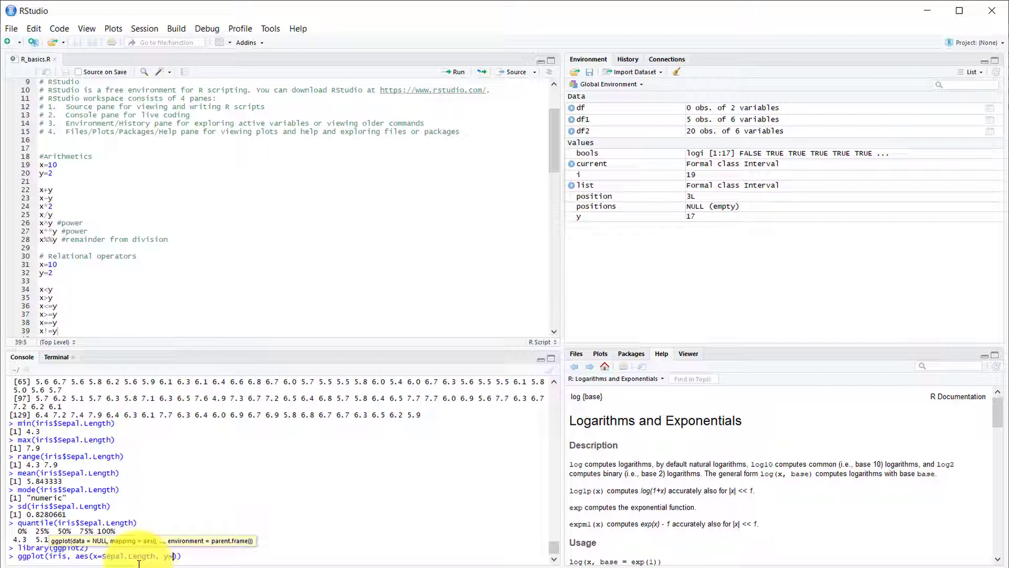
text(Sepal.Width)
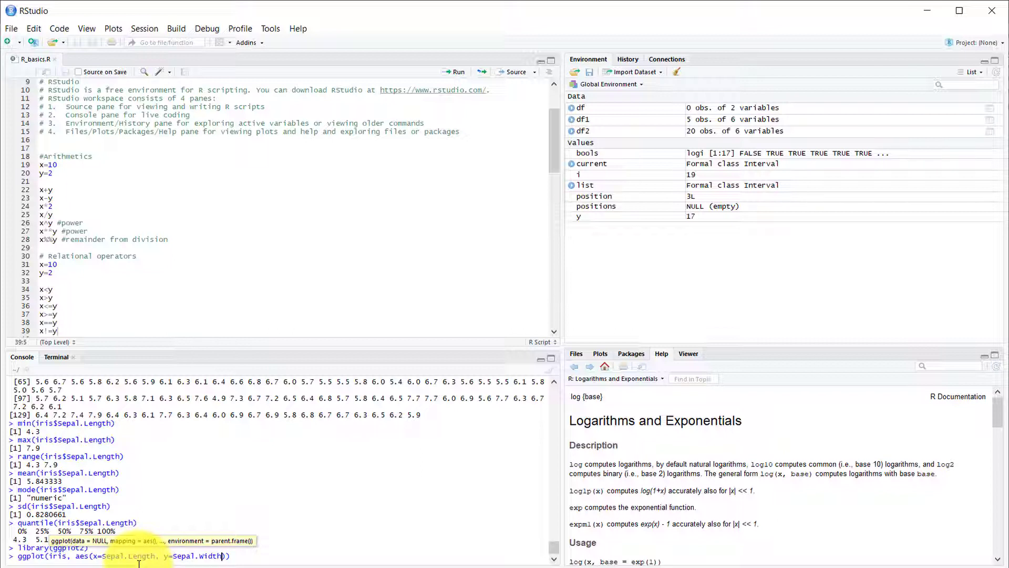
text(+)
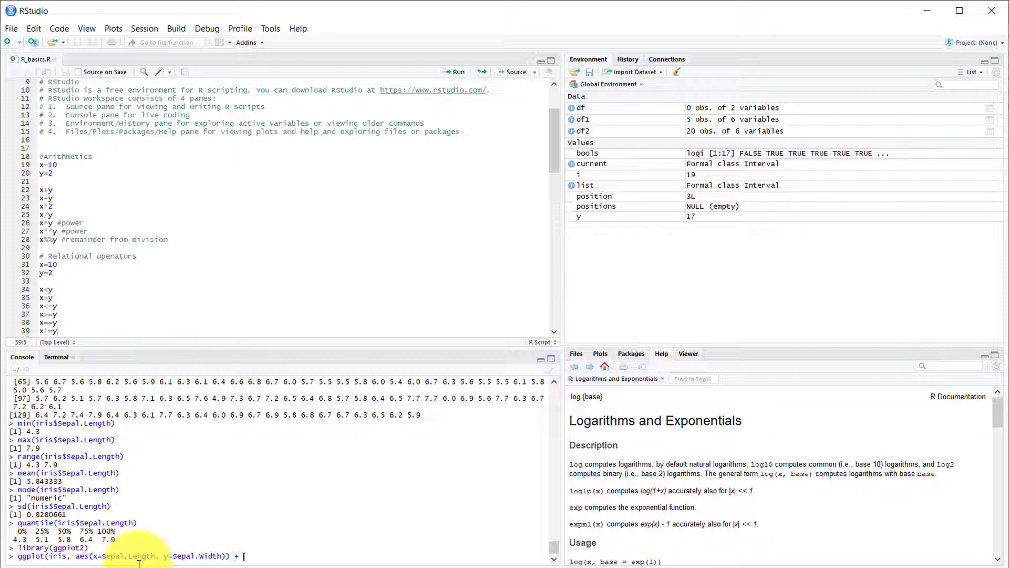
text(geom_point())
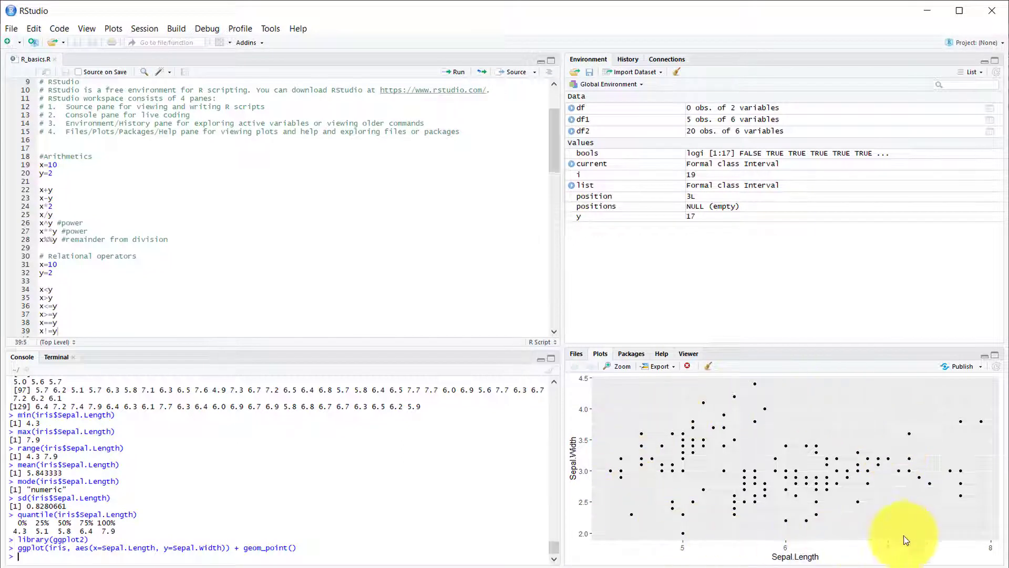
mouse_move(770, 560)
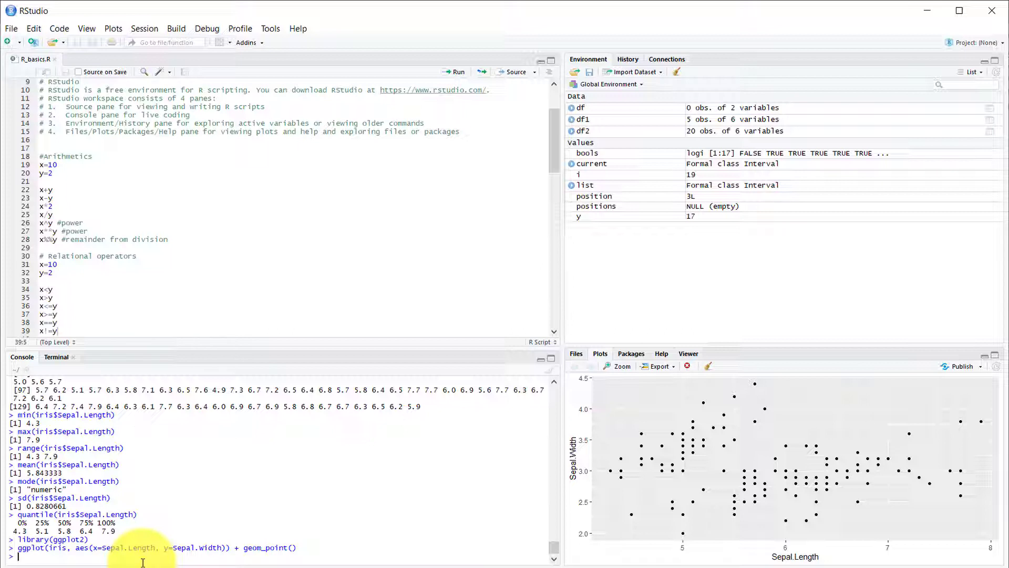
List head(iris, 10), then enter the Sepal.Length vs Sepal.Width ggplot scatter command
text(he)
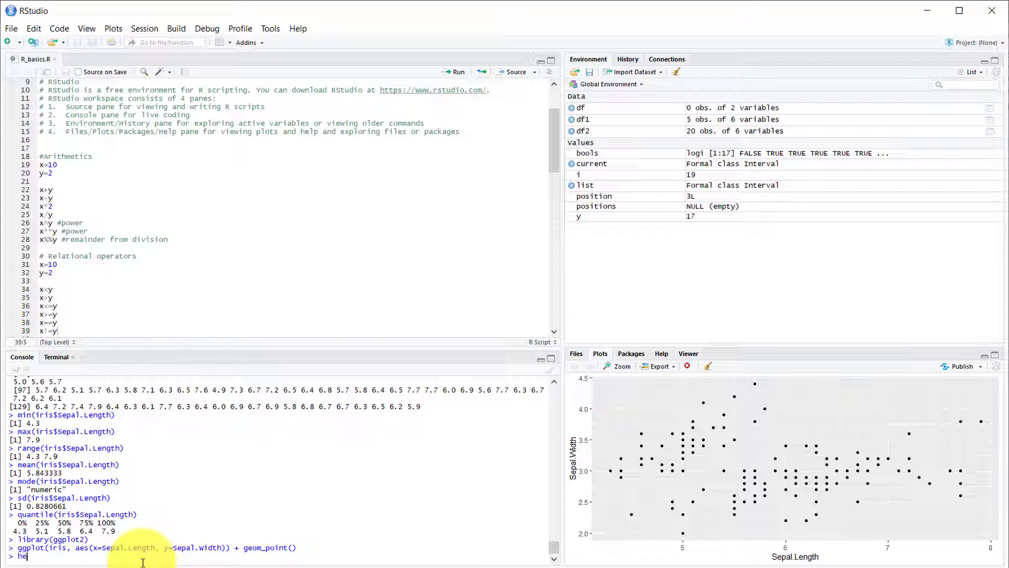
text(ad(iri)
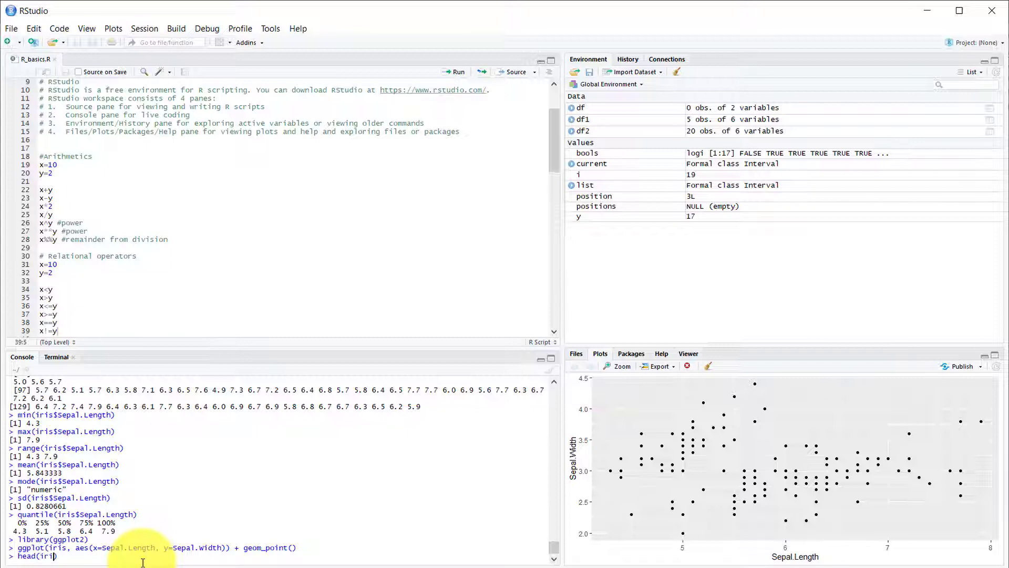
text(,10)
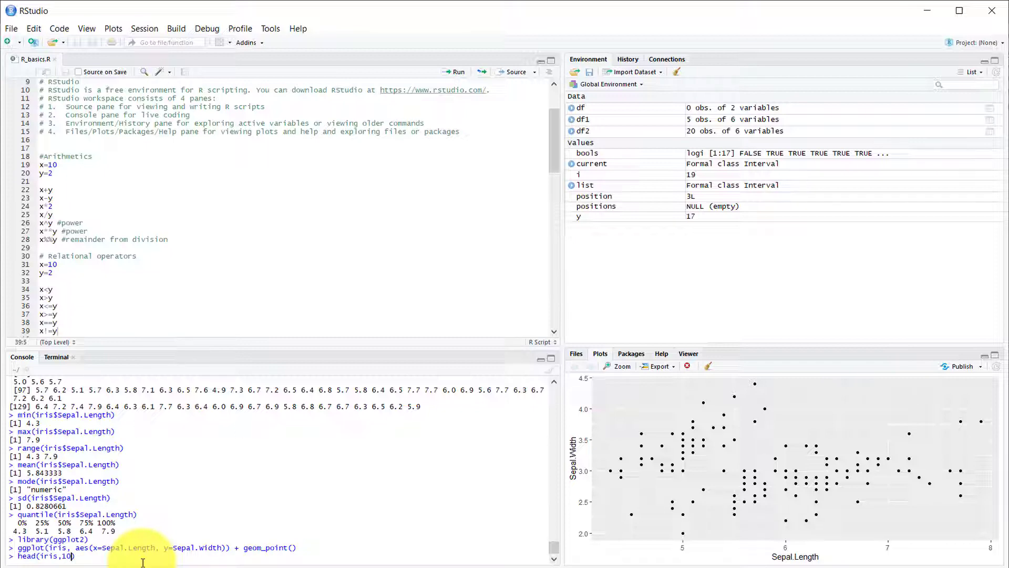
key(Return)
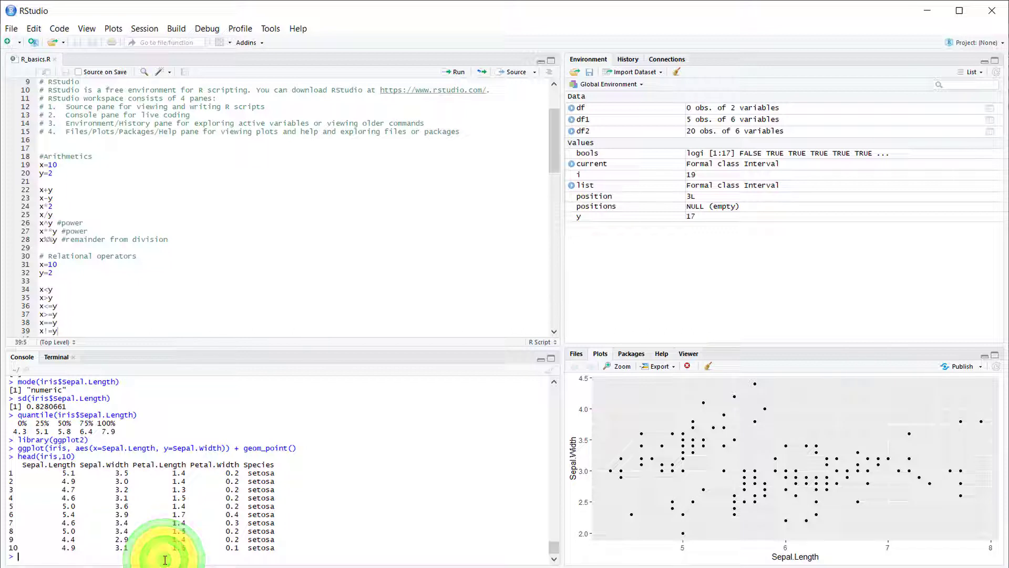
click(164, 556)
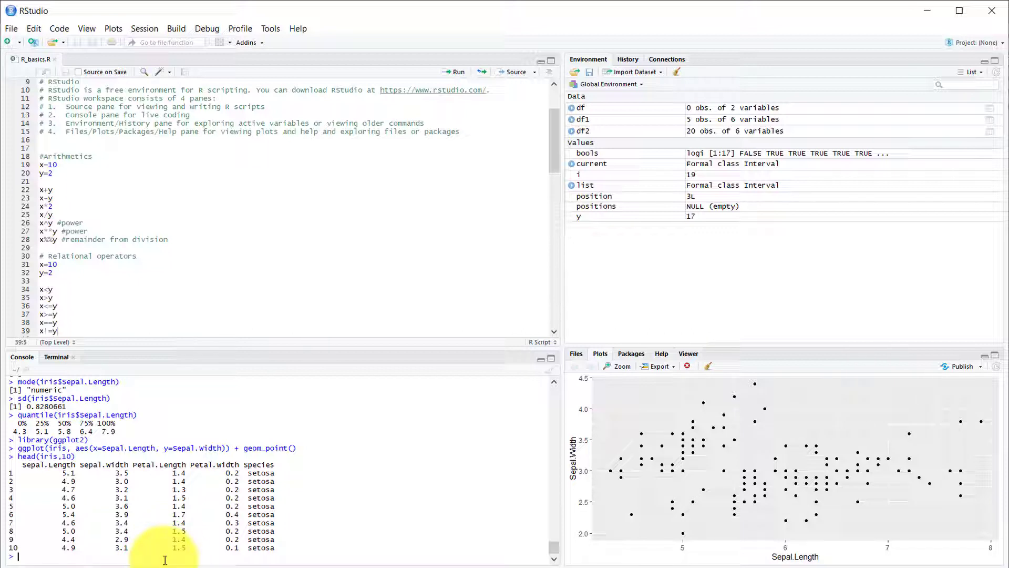
text(ggplot(iris, aes(x=Sepal.Length, y=Sepal.Width)) + geom_point())
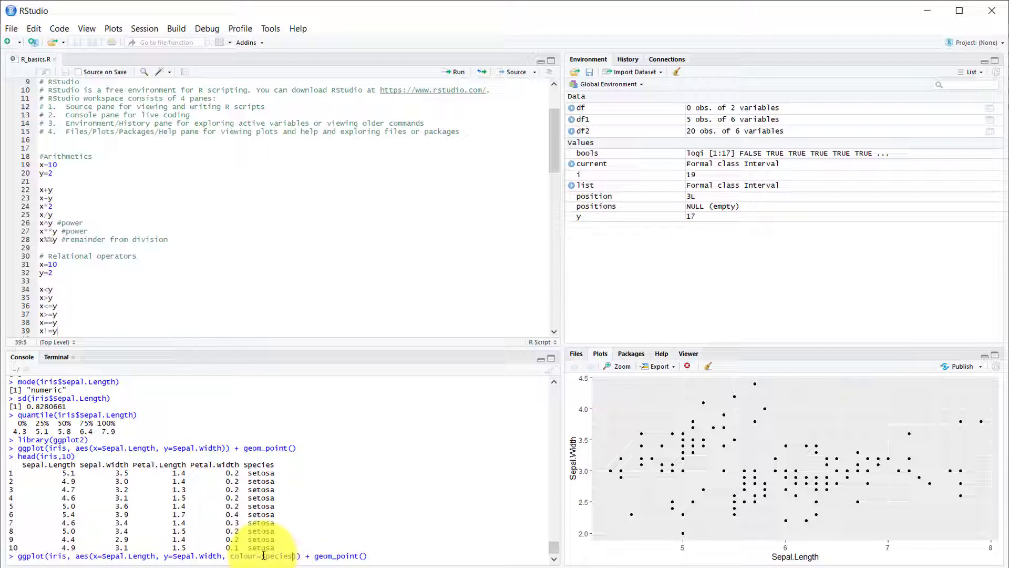
Run the colour=Species scatter, showing a setosa, versicolor and virginica legend
key(Return)
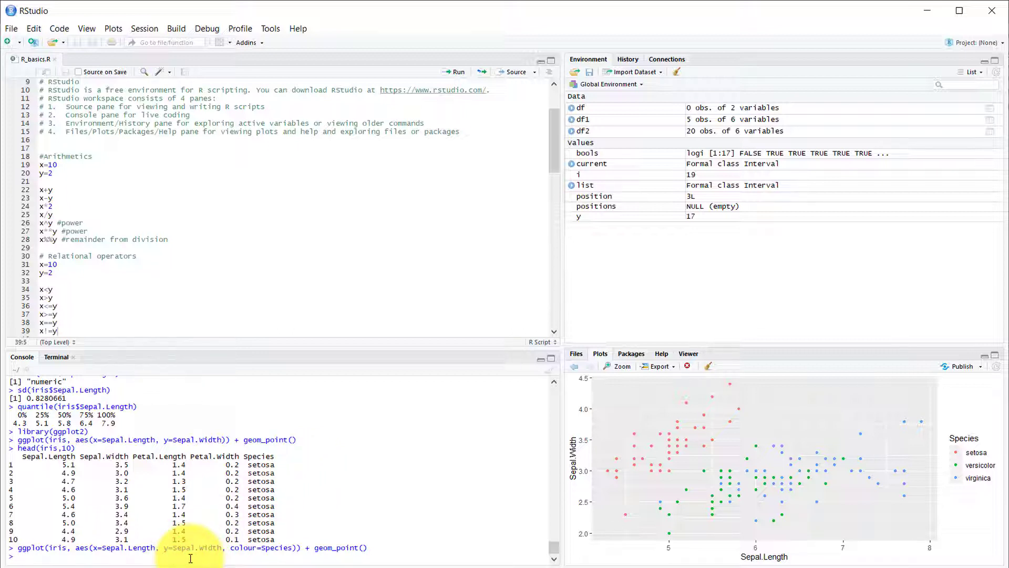
Draw ggplot(iris, aes(x=Sepal.Length)) + geom_histogram() with bars filled by Species
text(ggplot()
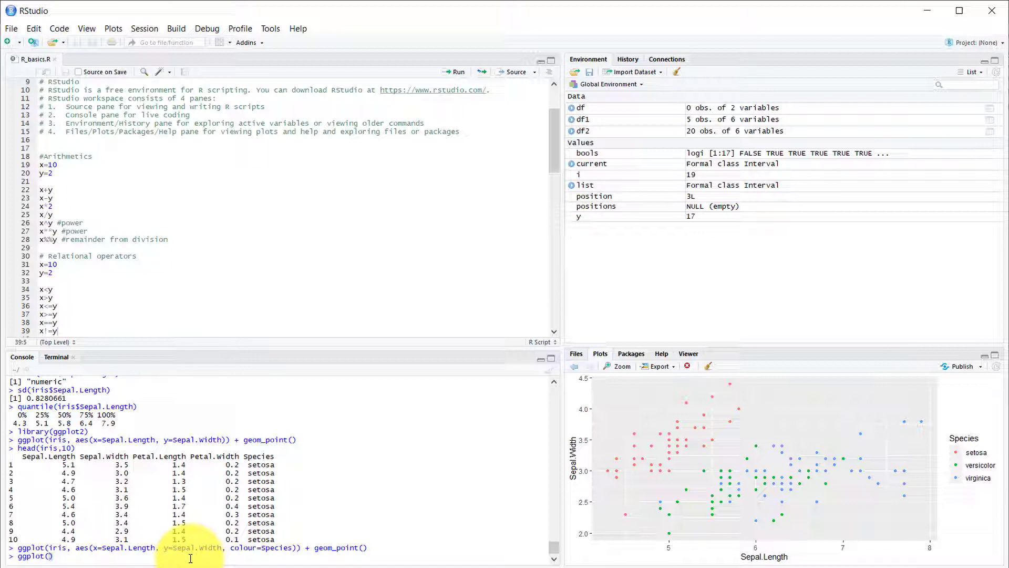
text(iris)
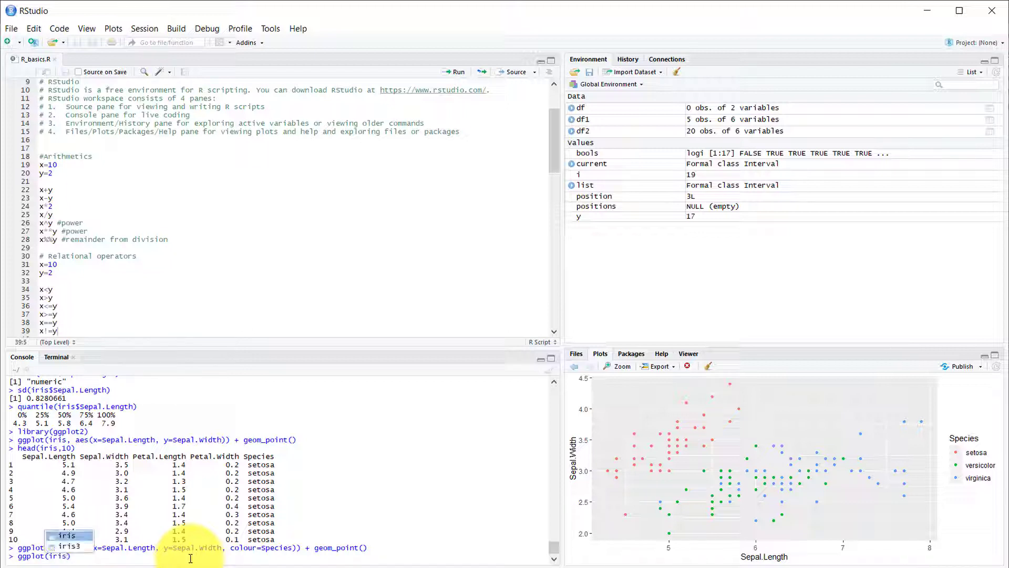
text(aes()
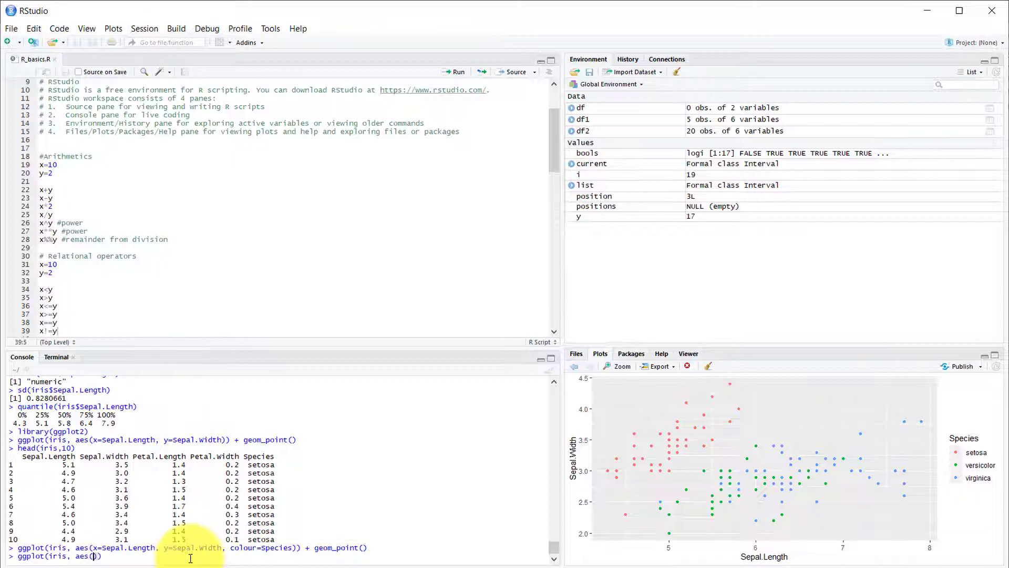
text(x=Sepal.Length)
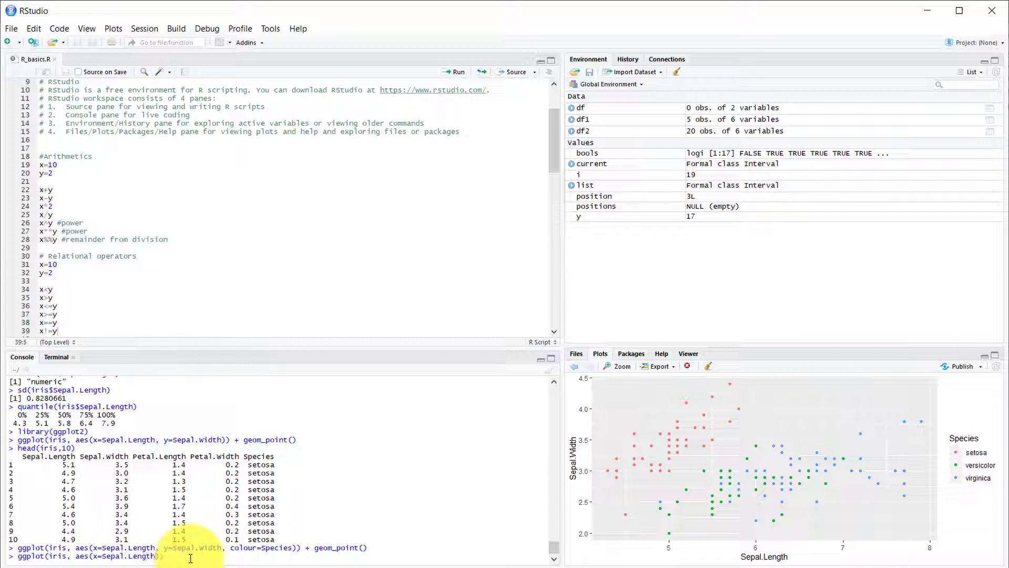
text())
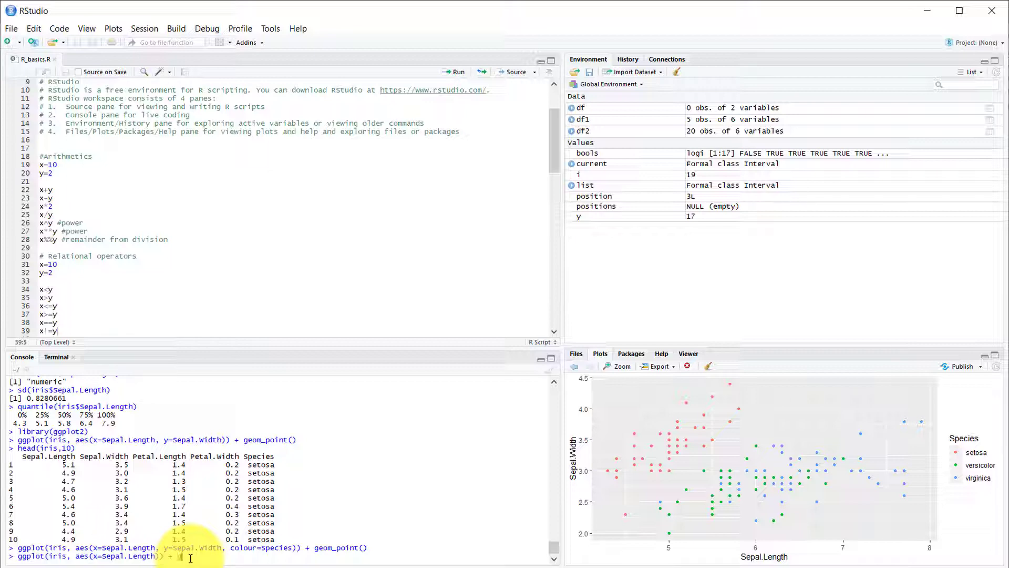
text(geom)
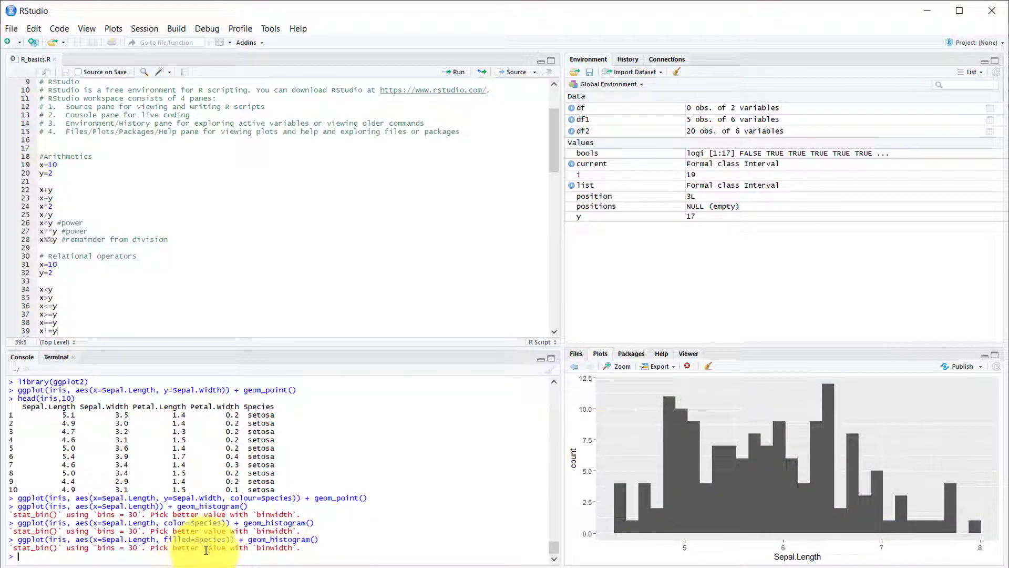
click(191, 555)
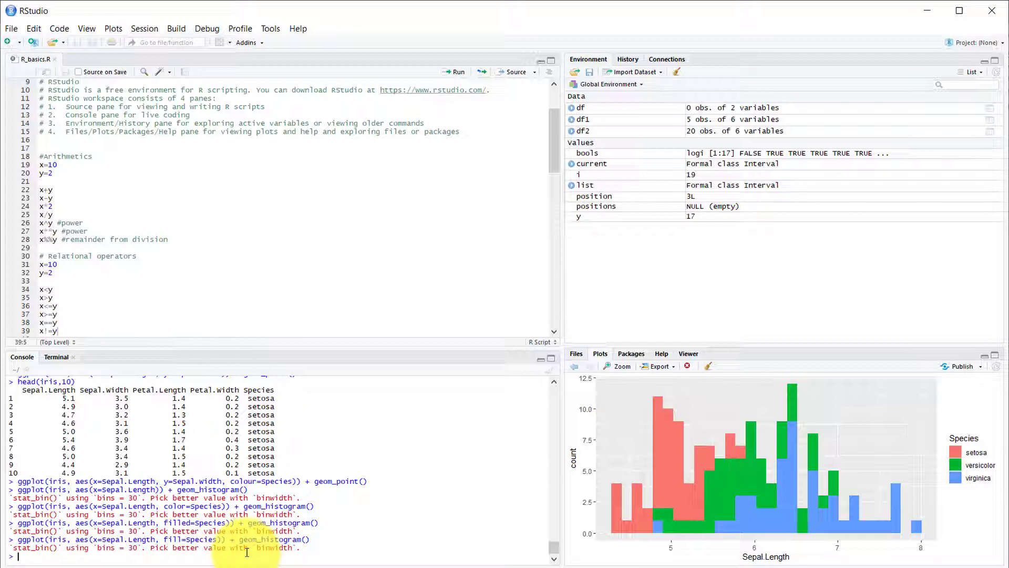
Run ggplot(iris, aes(x=Species, y=Sepal.Length)) + geom_boxplot() with corrected parentheses
text(ggpl)
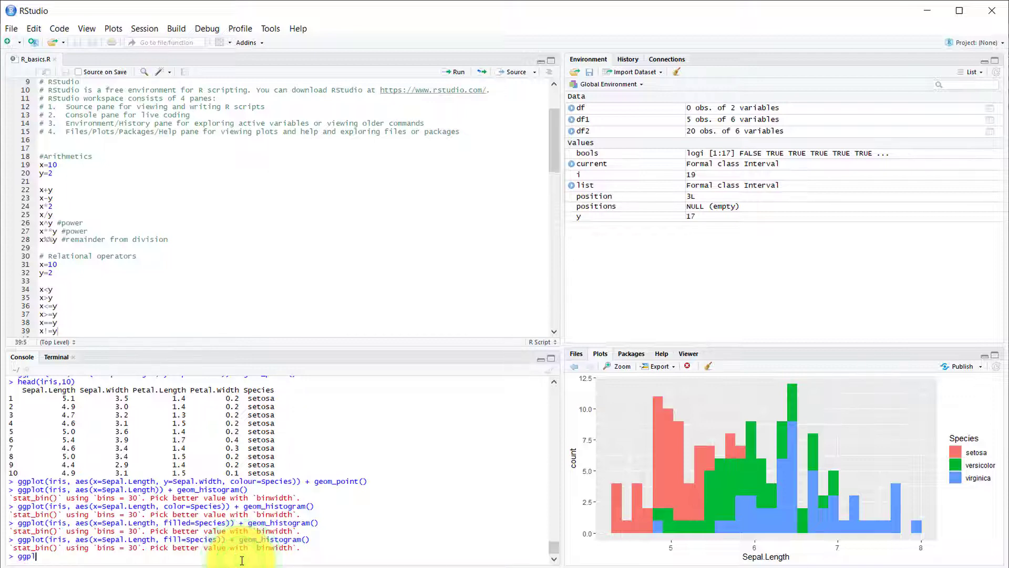
text(ggplot(iris, aes()
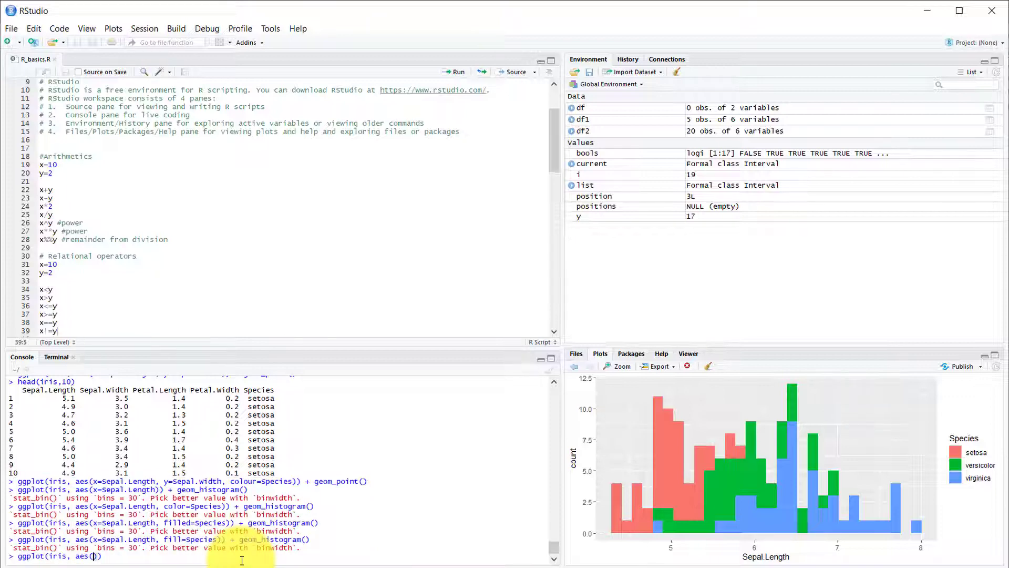
text(x=)
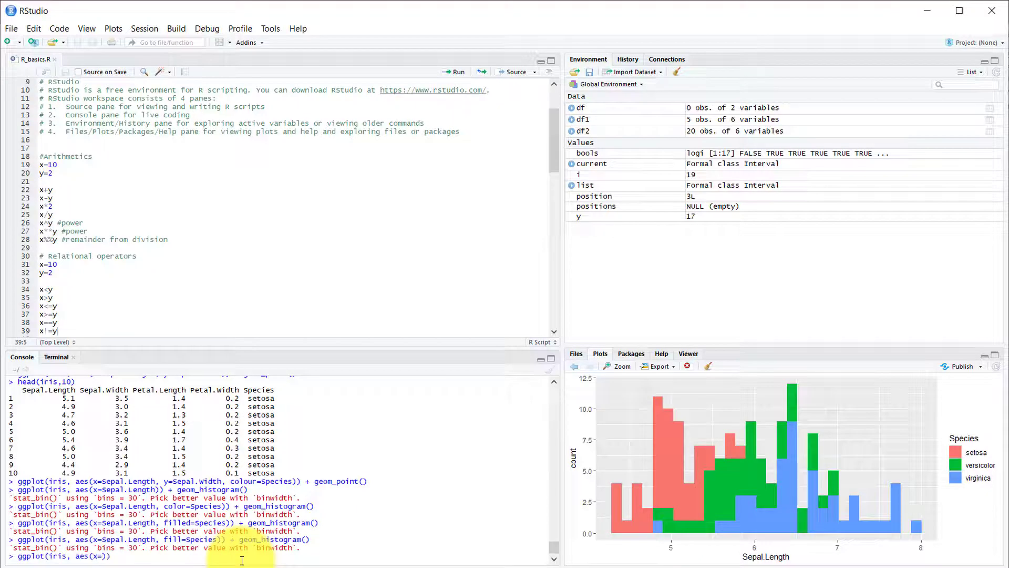
text(Species, y=Sepal)
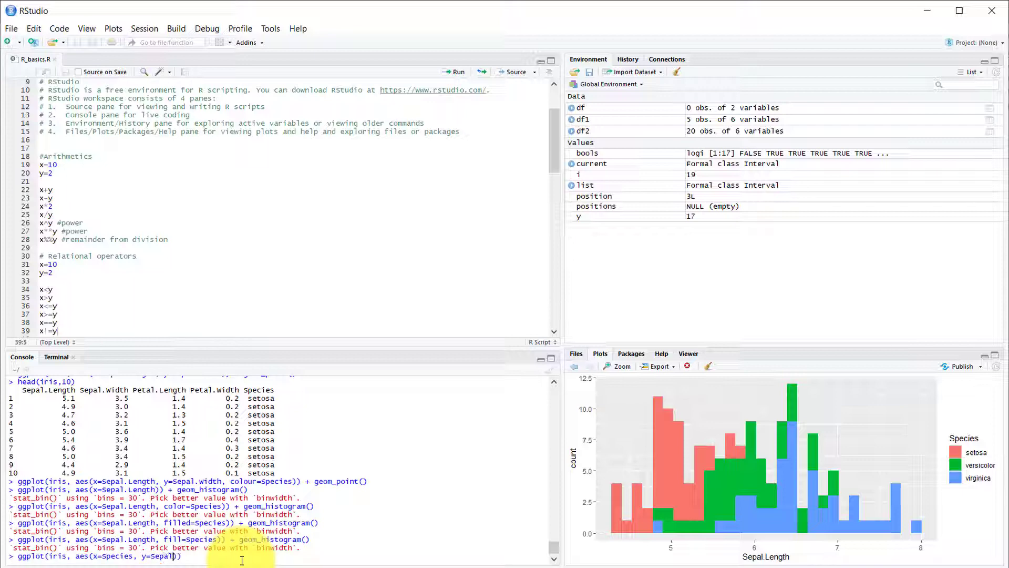
text(-l)
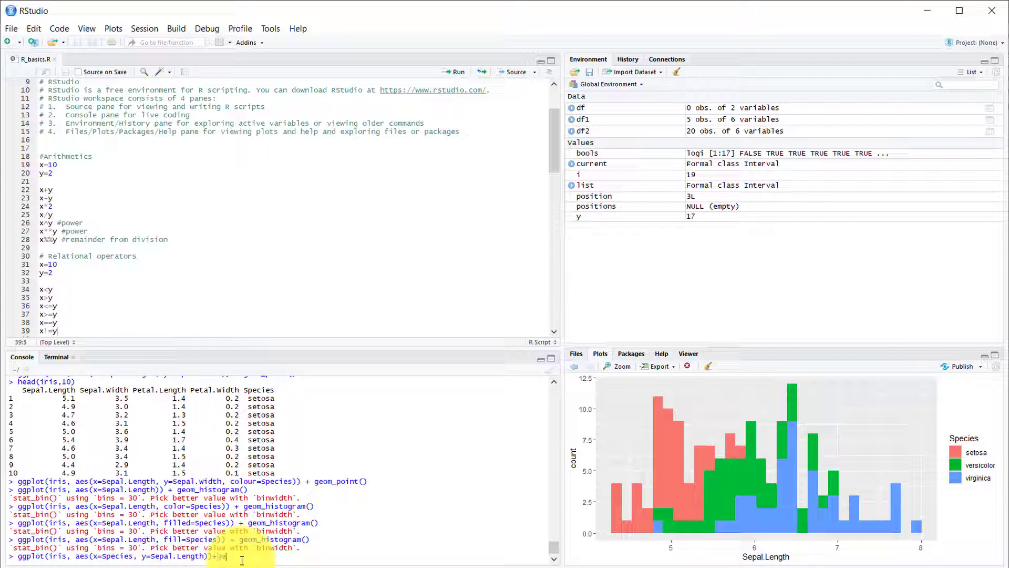
text(geom_boxplot()
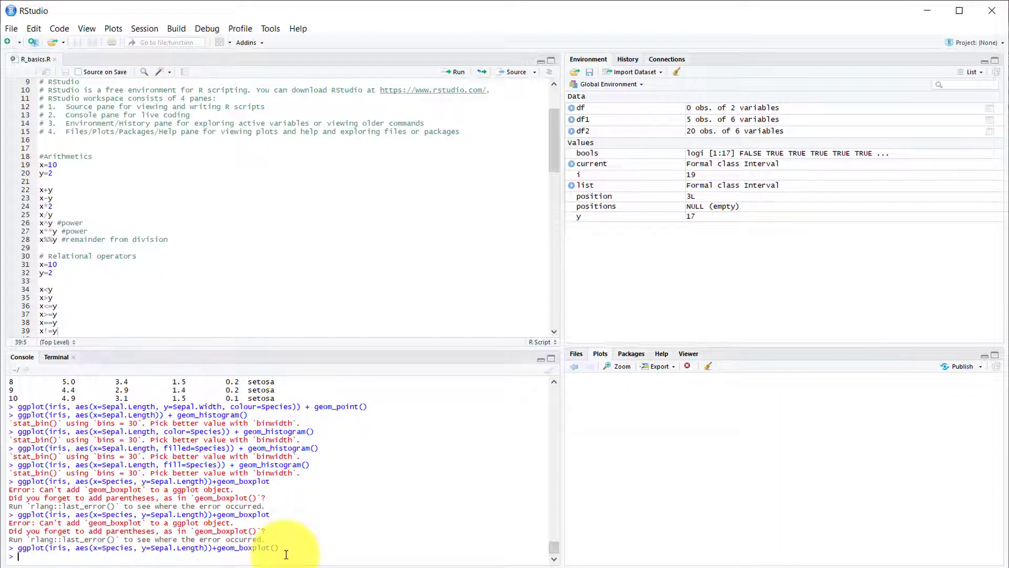
key(Return)
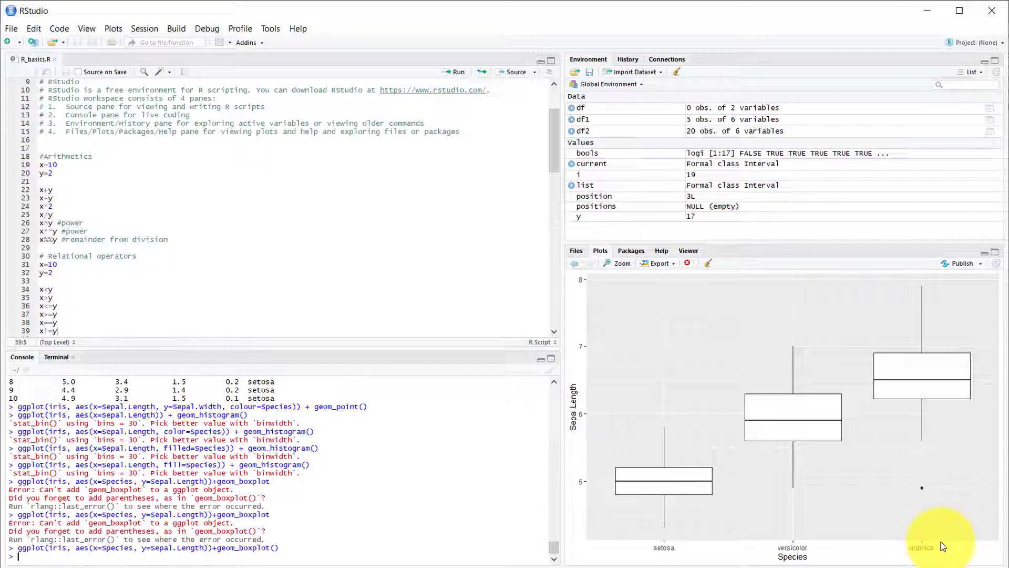
mouse_move(748, 313)
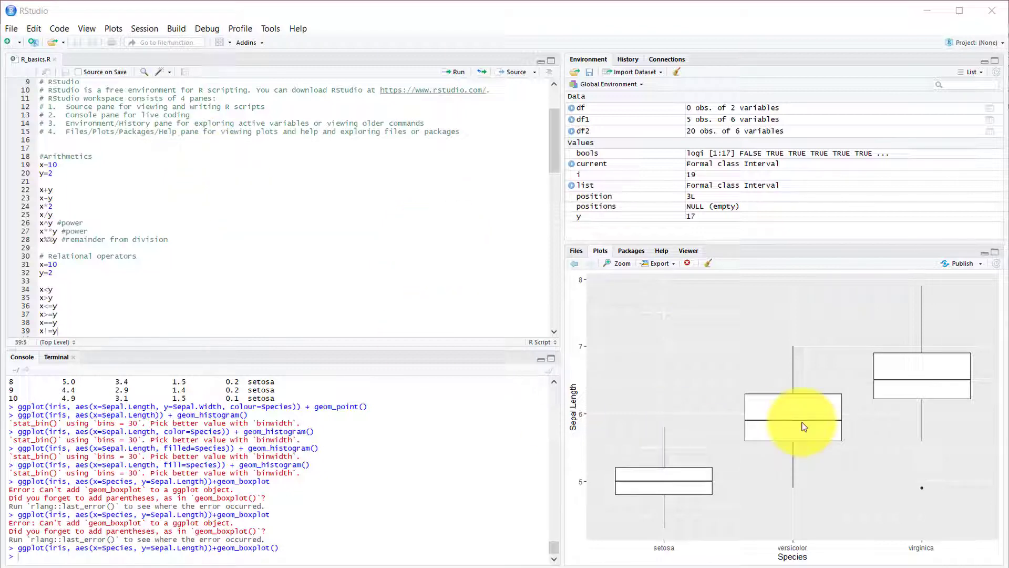
click(658, 263)
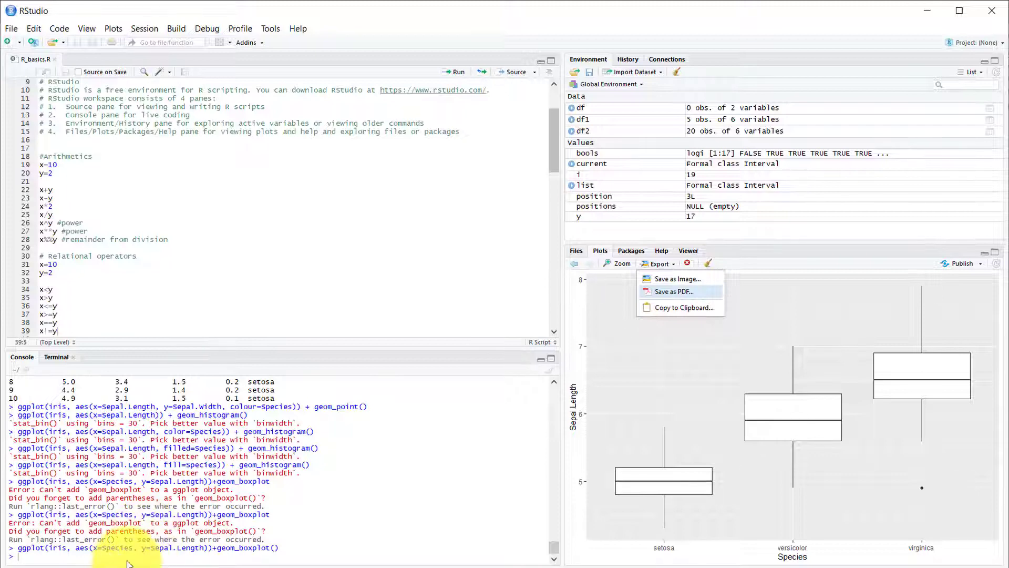
text(ggsave/)
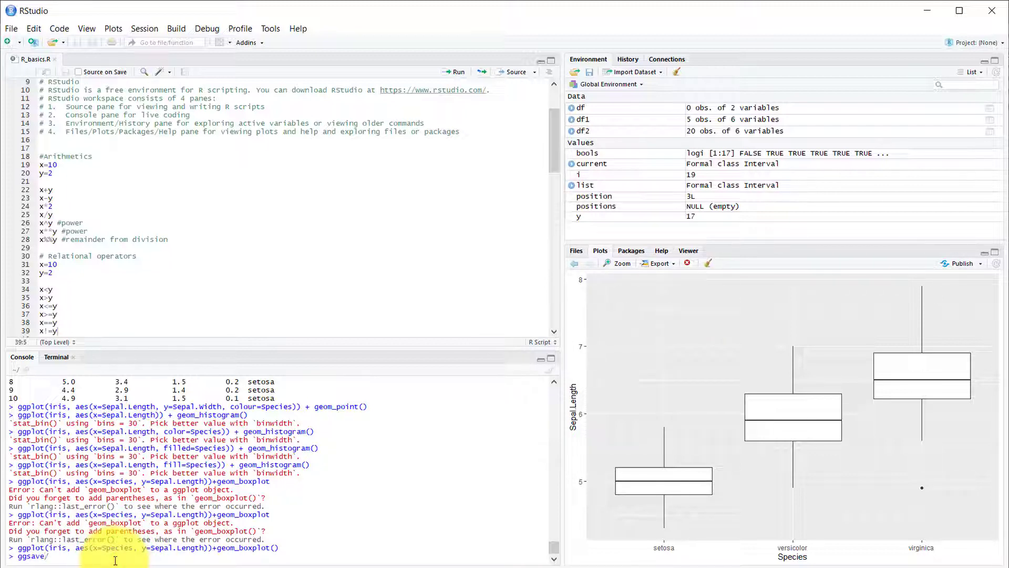
Enter ggsave(filename = "myplot.png", path = "c:/temp") in the console without running it
text(())
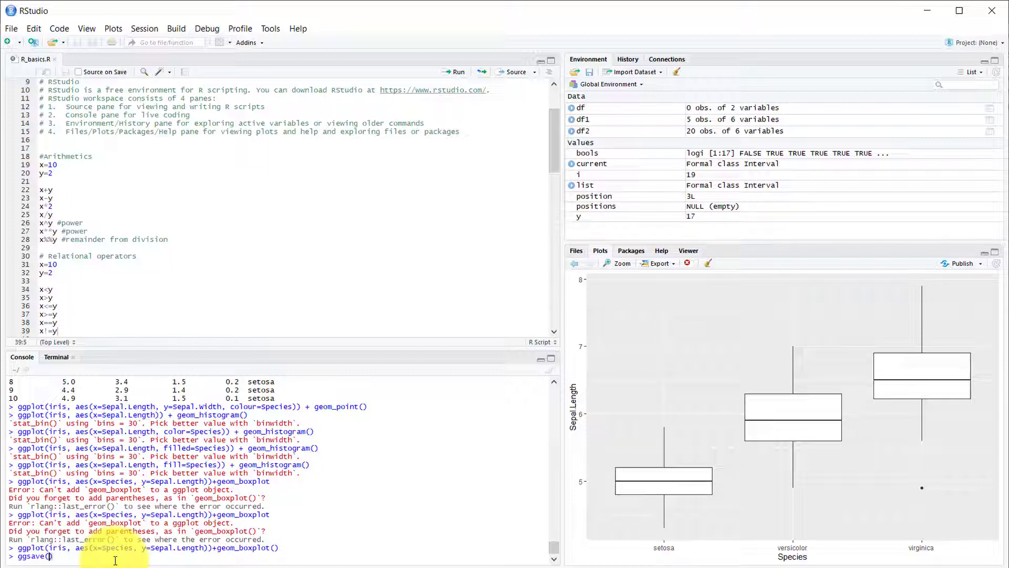
text(filename = "myplot)
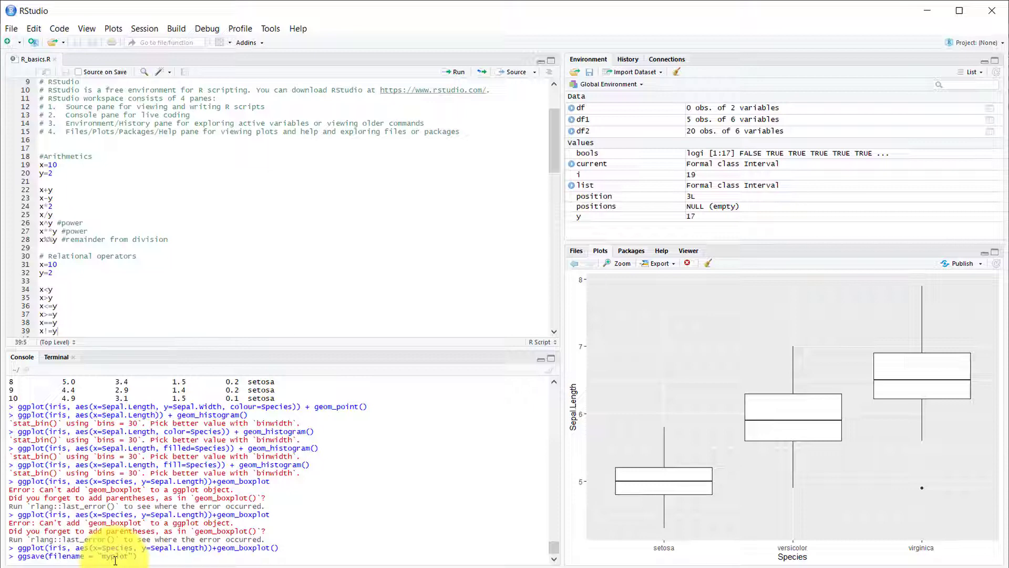
text(.pl)
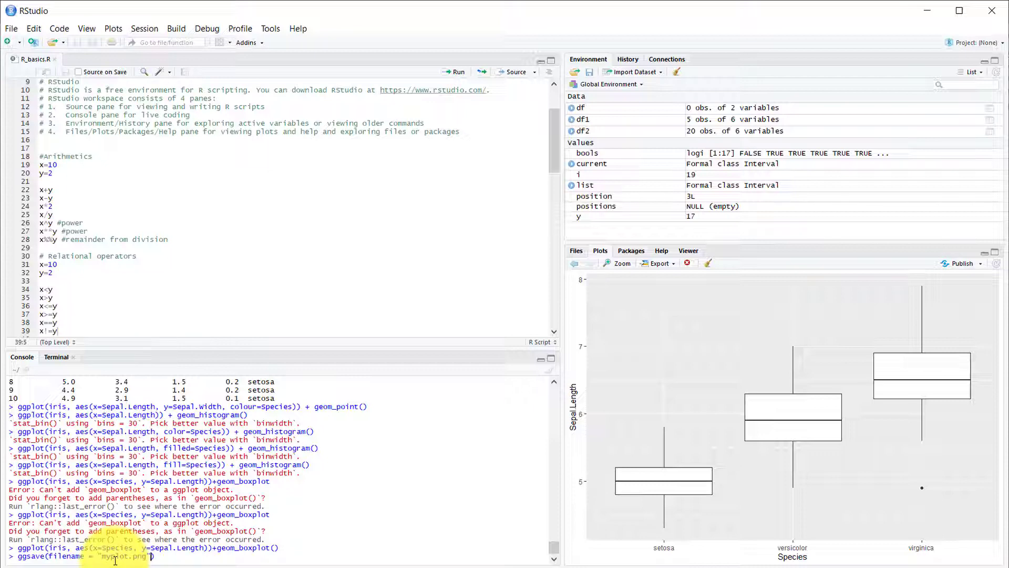
text(, path =)
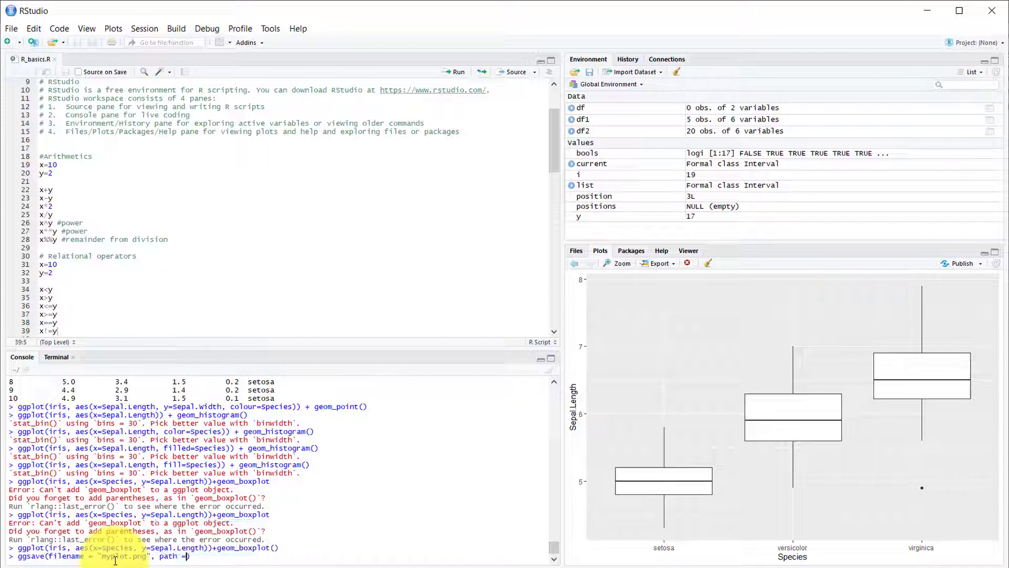
text("c)
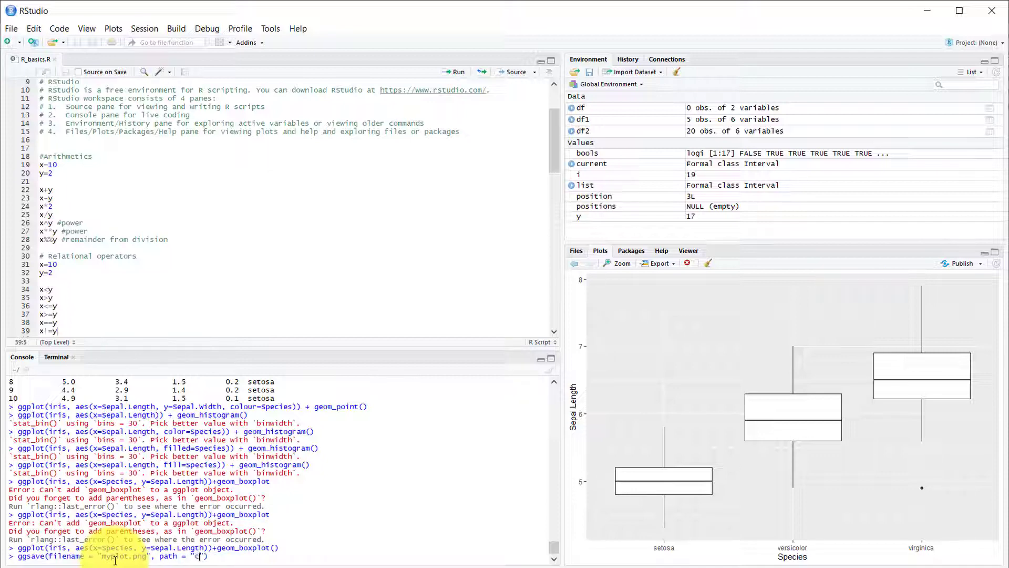
text(:/)
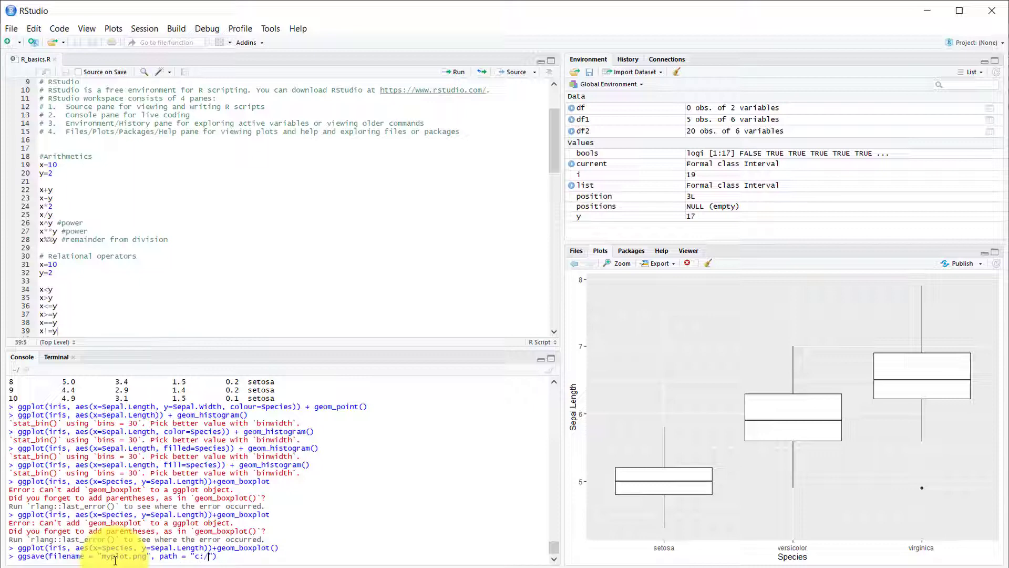
text(temp)
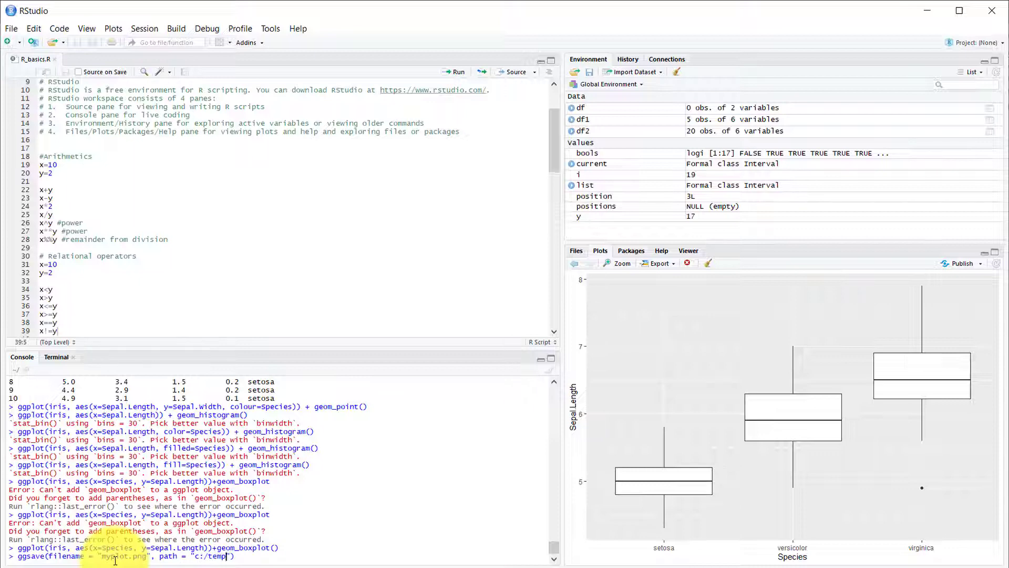